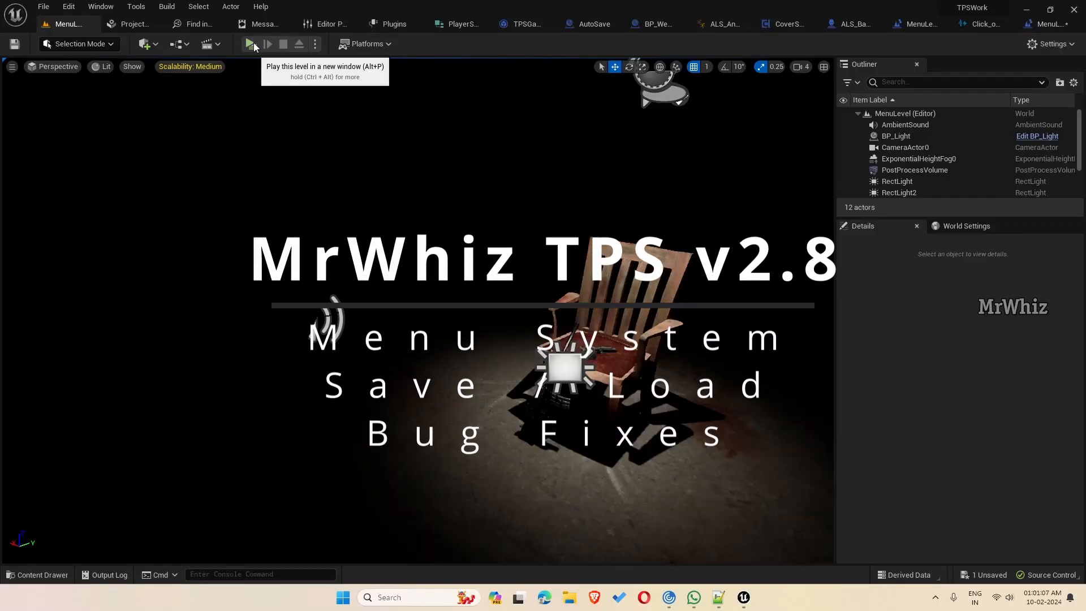
Run the level standalone twice, declining the Quit Game confirmation to stay on the main menu.
left_click(250, 44)
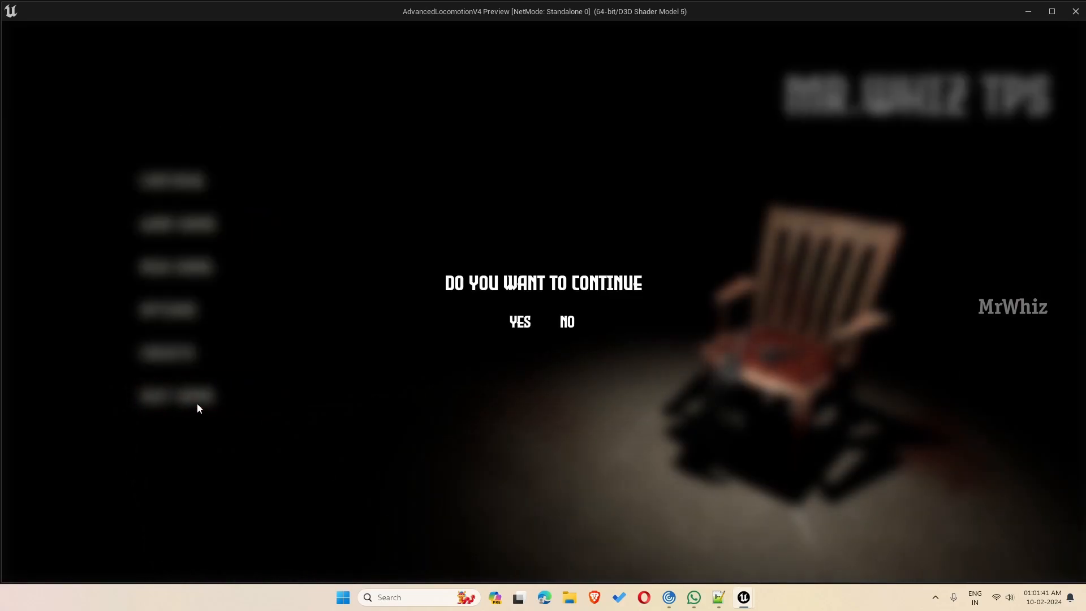
left_click(283, 43)
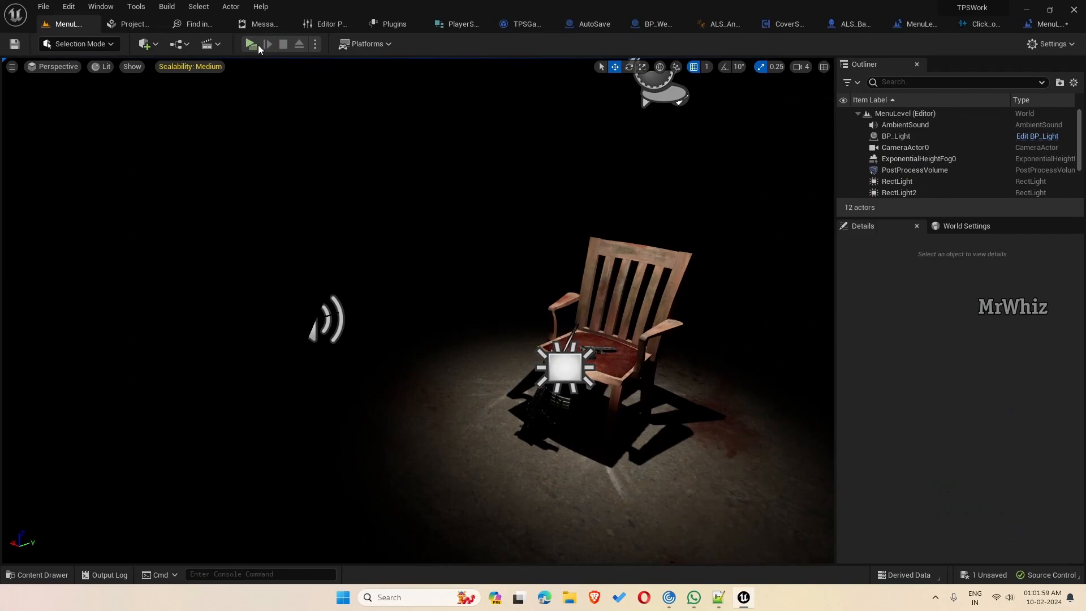
left_click(250, 43)
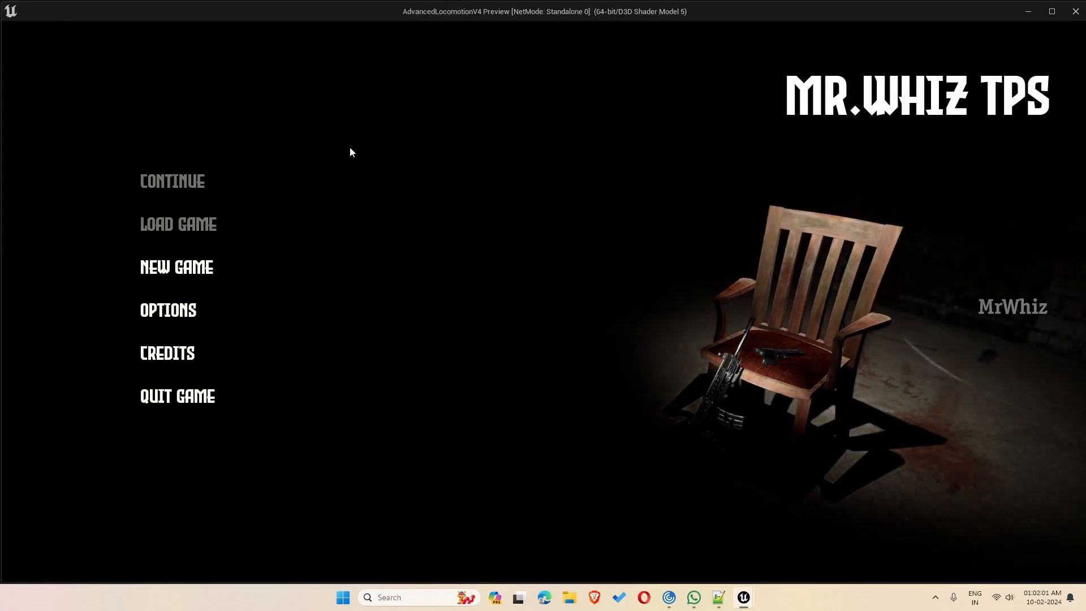
mouse_move(175, 228)
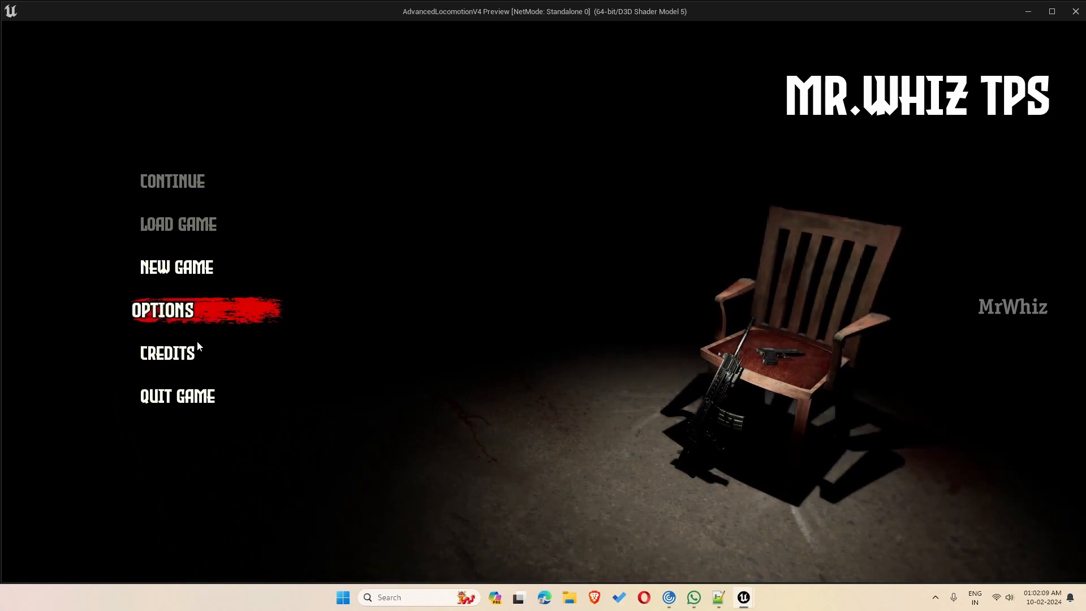
mouse_move(176, 395)
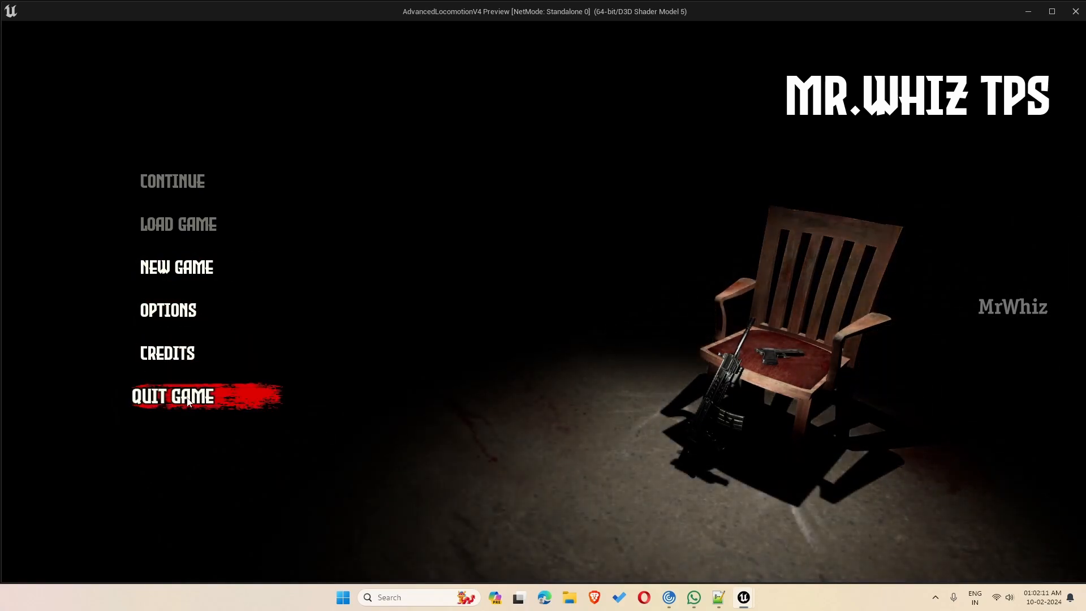
left_click(173, 395)
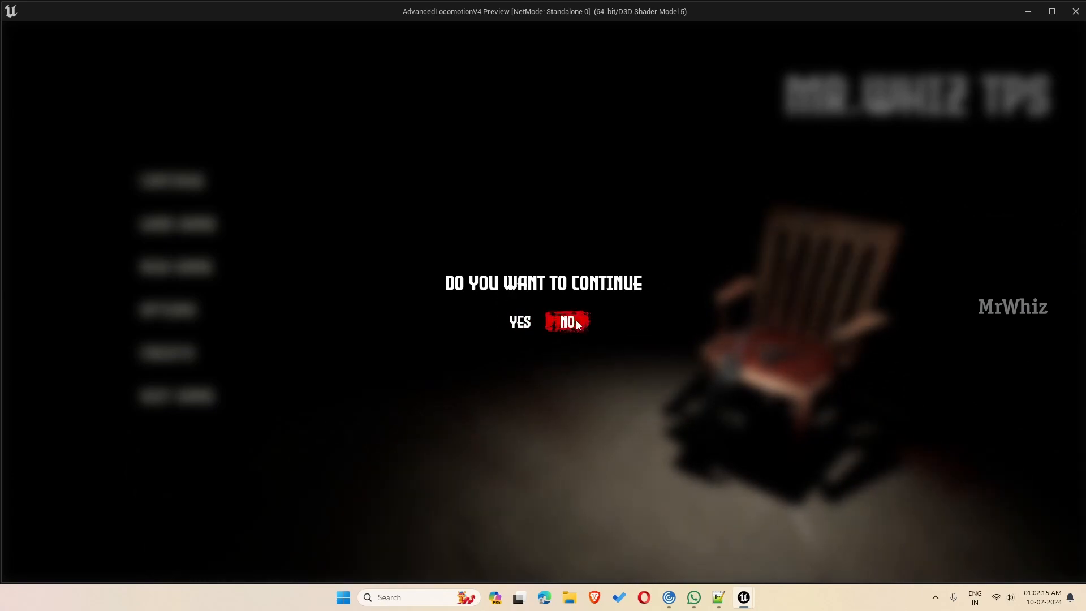
left_click(567, 321)
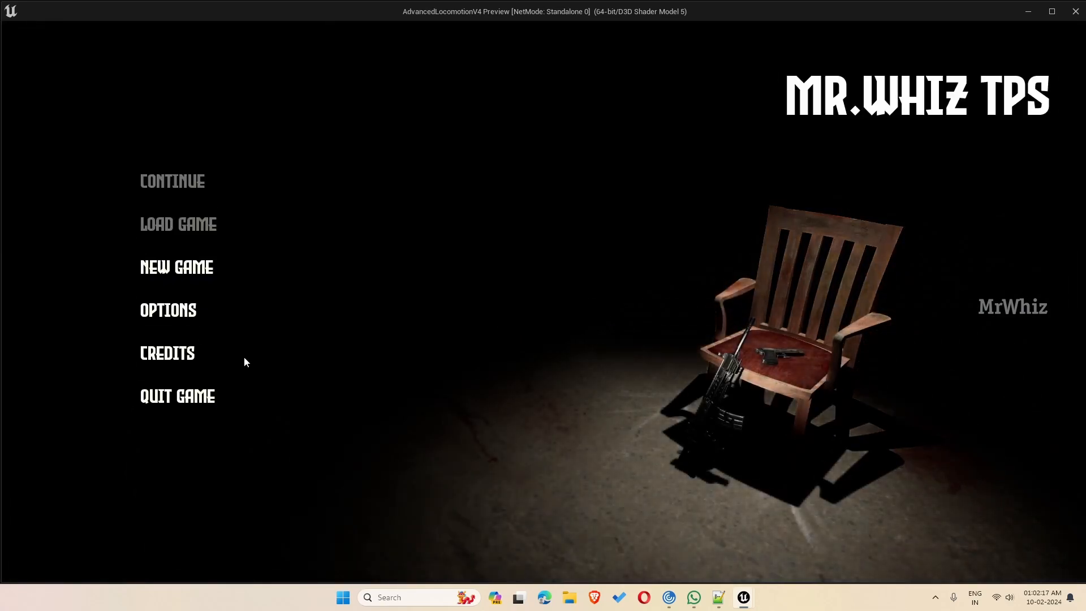
Open Options and browse the Gameplay, Display, Graphics and Audio tabs, ending on Display.
left_click(167, 310)
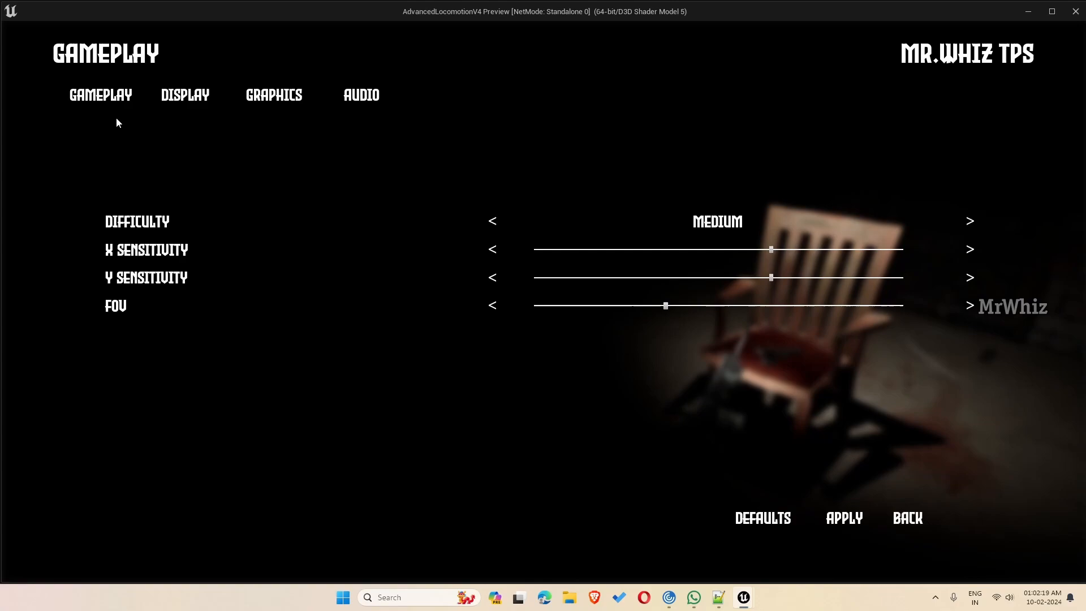
left_click(185, 95)
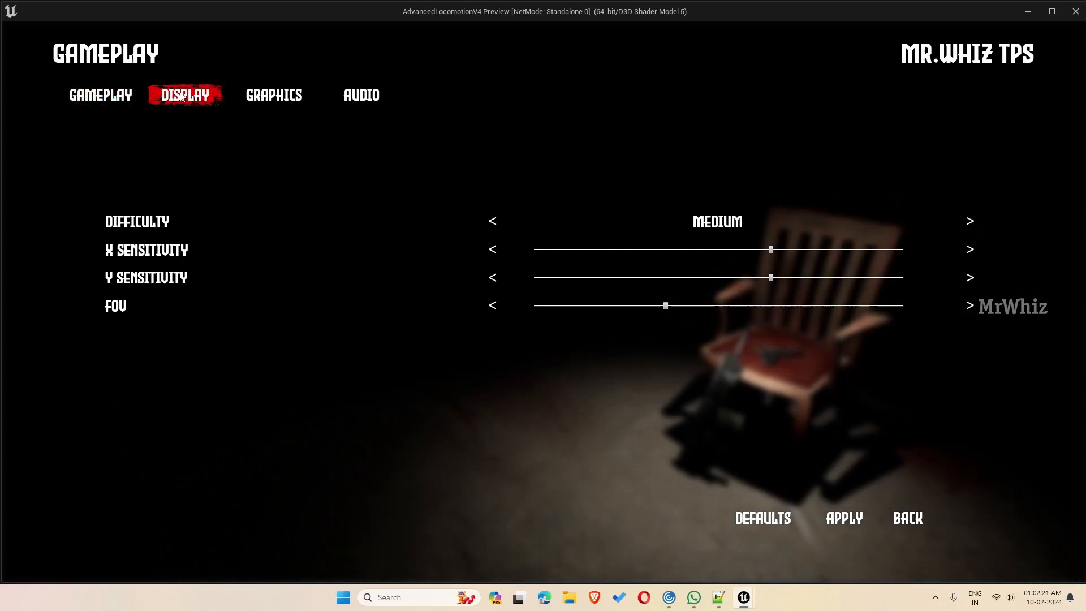
left_click(272, 95)
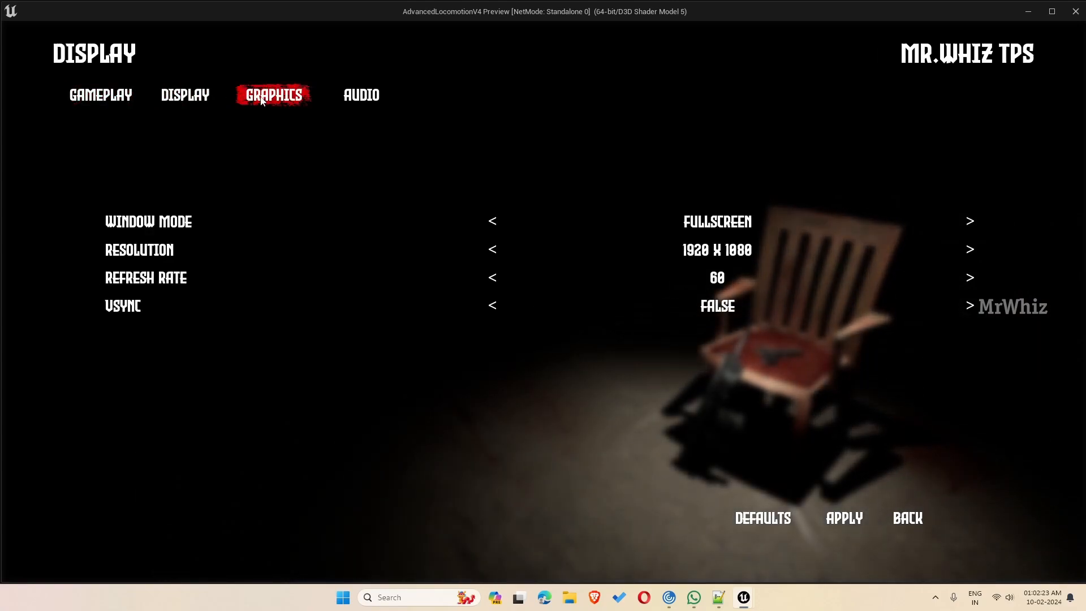
left_click(361, 95)
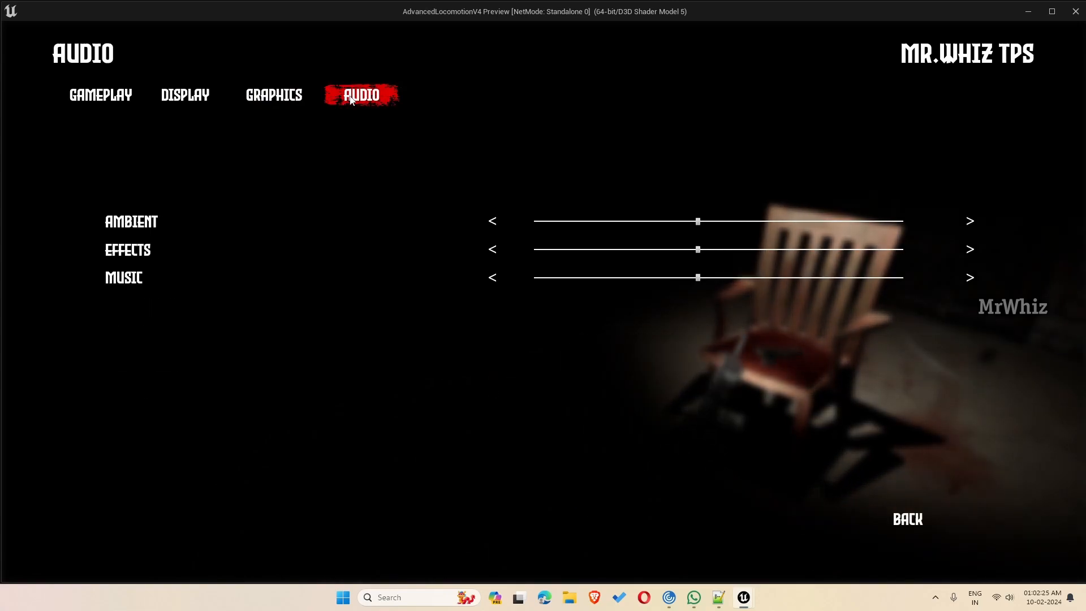
left_click(100, 95)
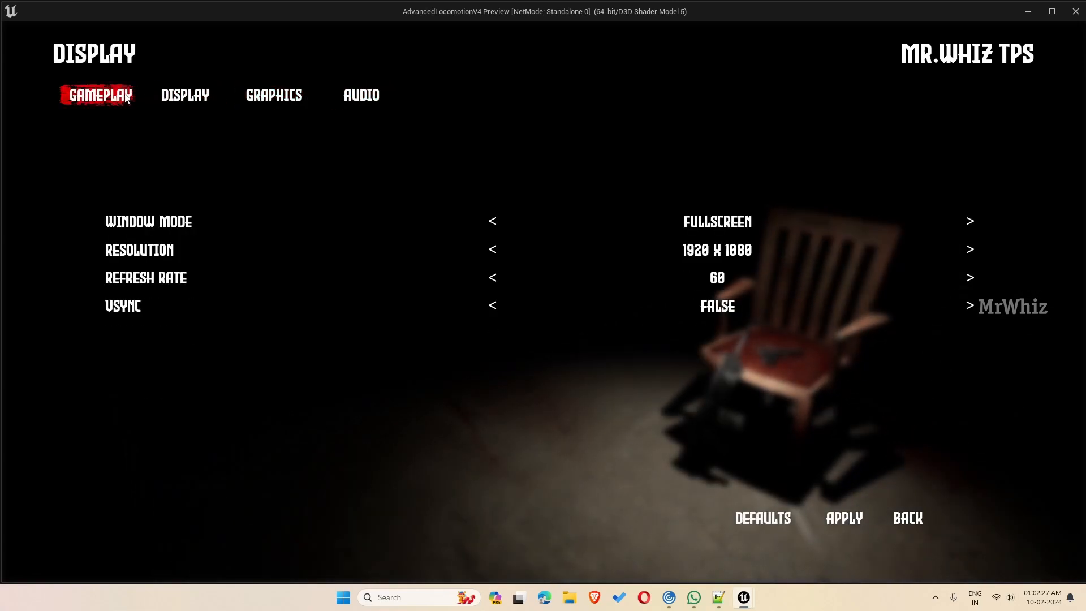
left_click(99, 95)
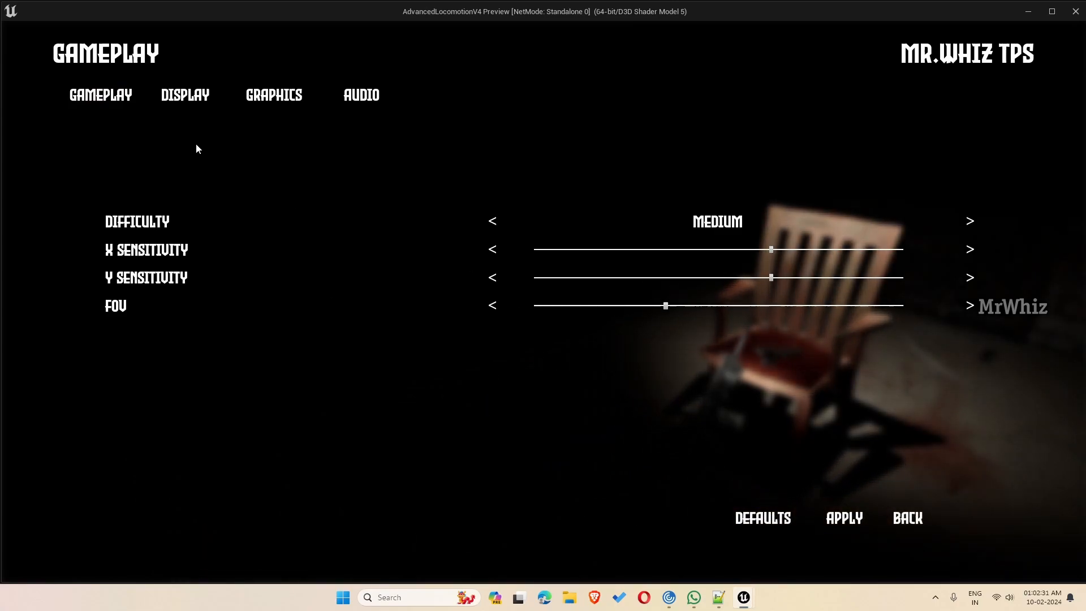
left_click(185, 95)
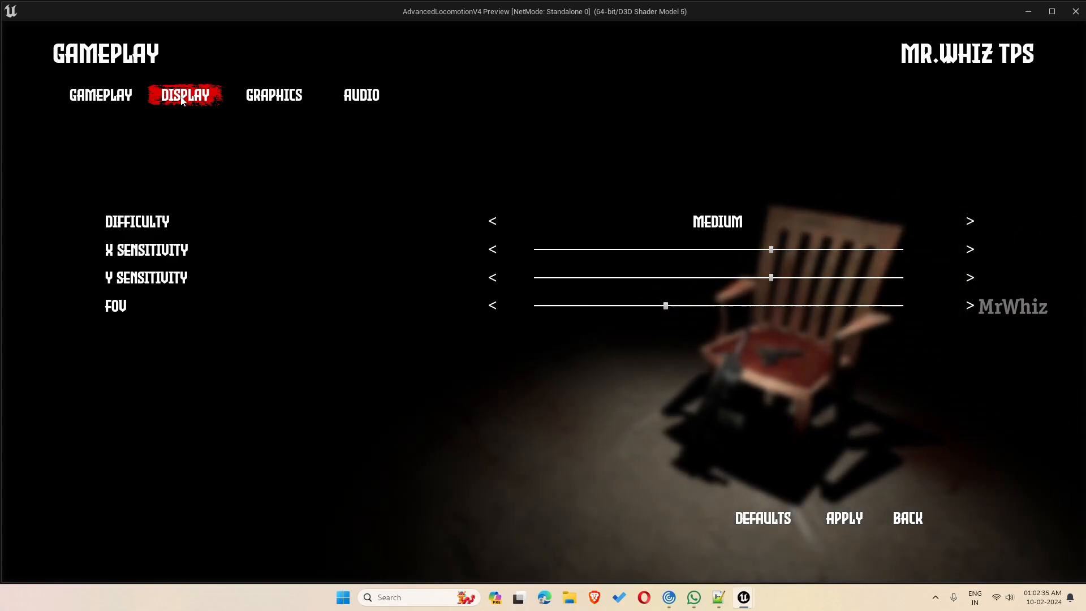
left_click(185, 95)
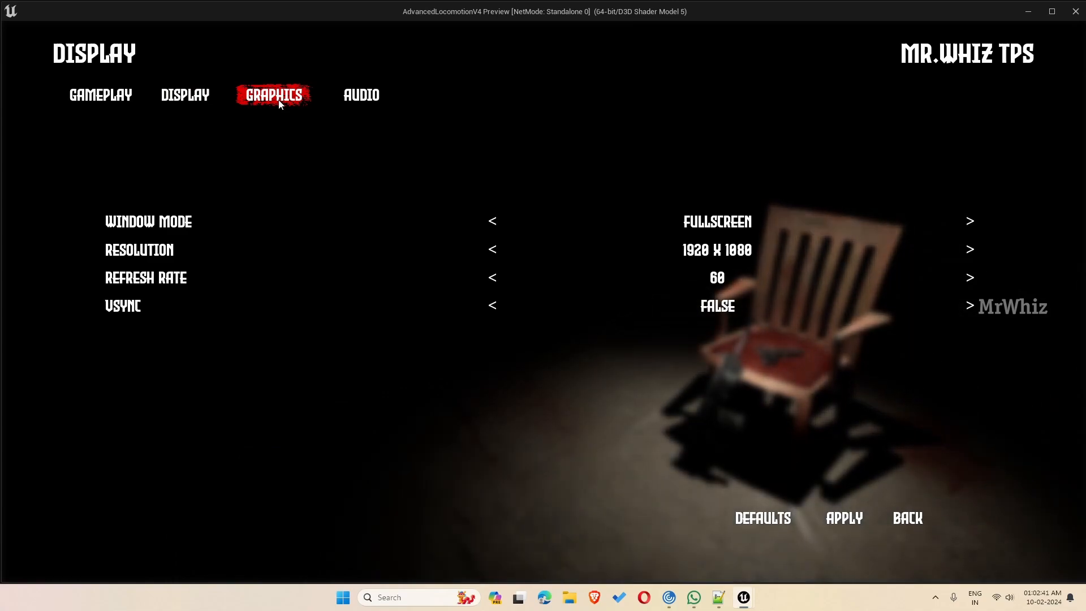
Cycle the Quality Preset through High and Epic back to Medium, then drag the Ambient volume slider.
left_click(273, 95)
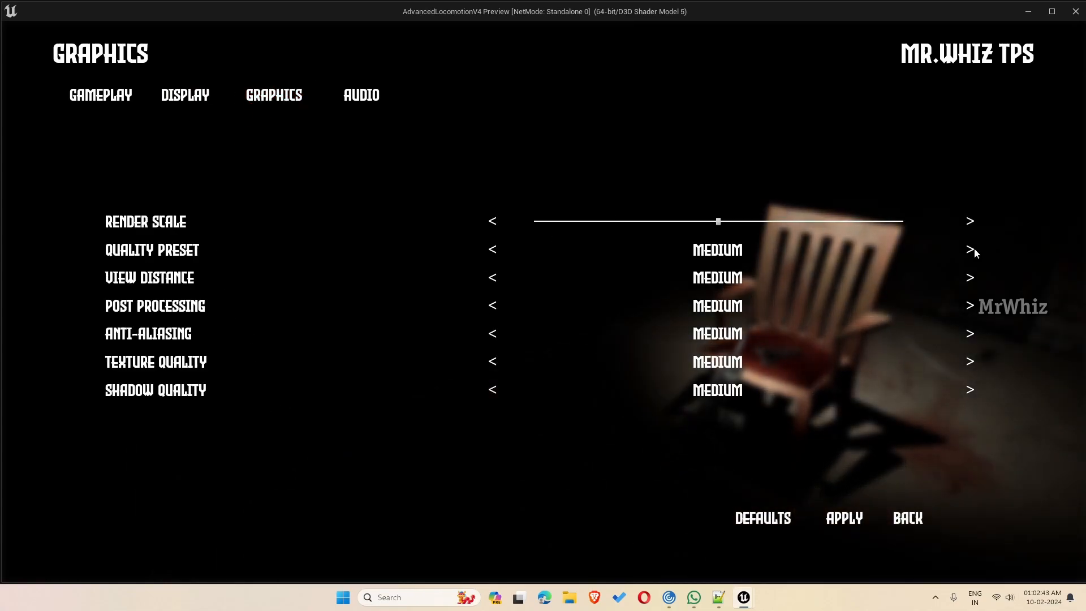
left_click(969, 249)
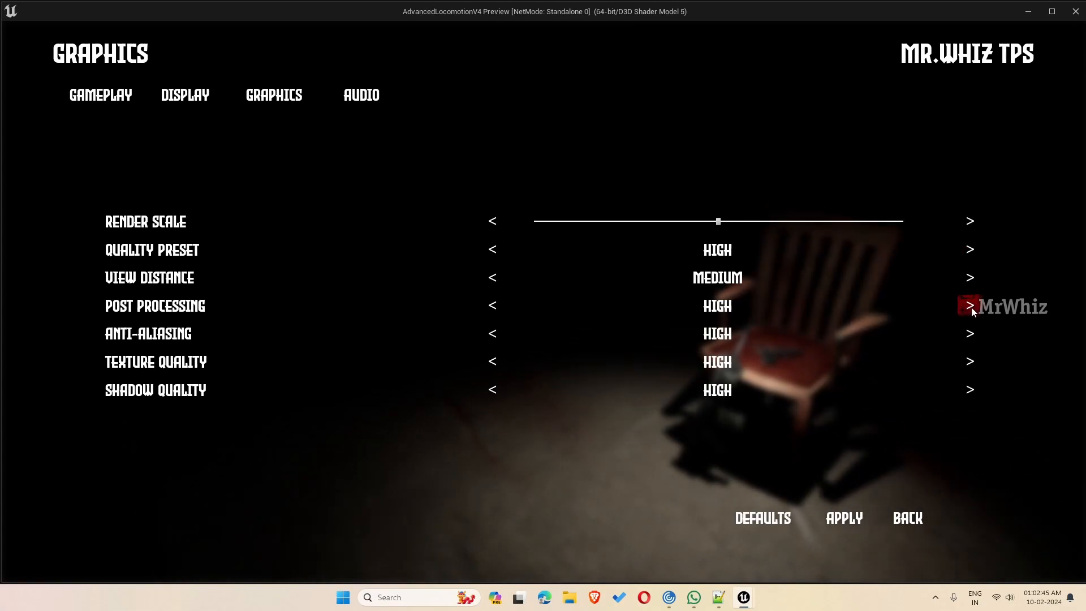
left_click(970, 361)
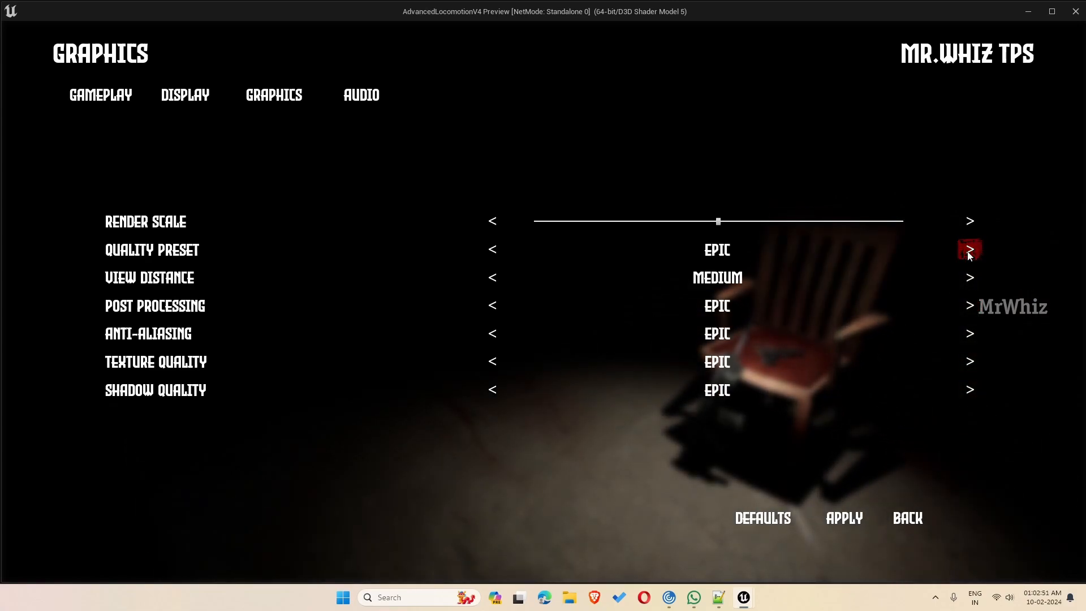
left_click(969, 250)
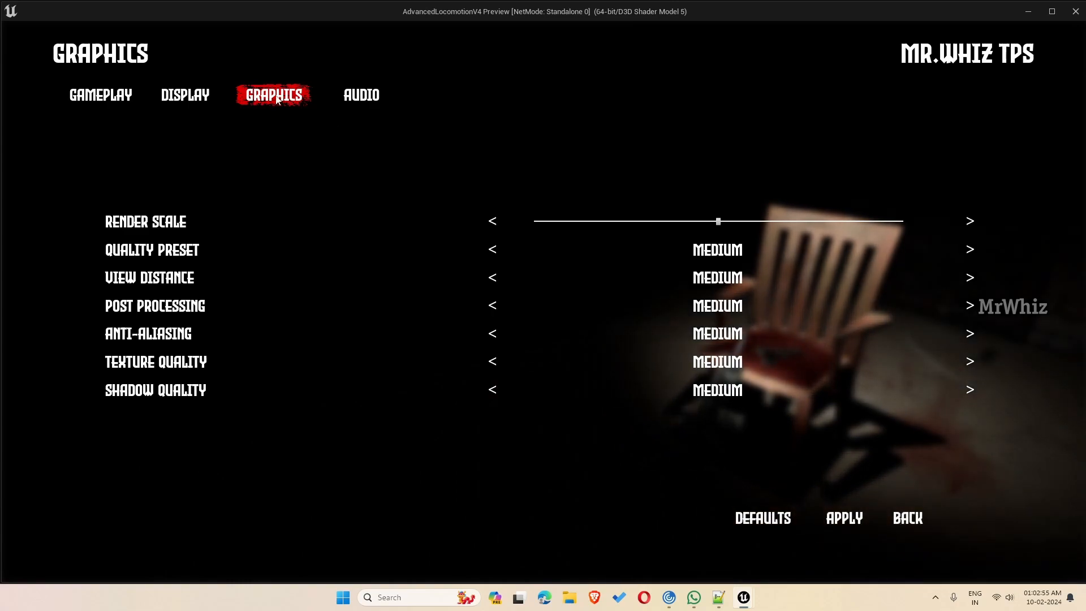
left_click(361, 95)
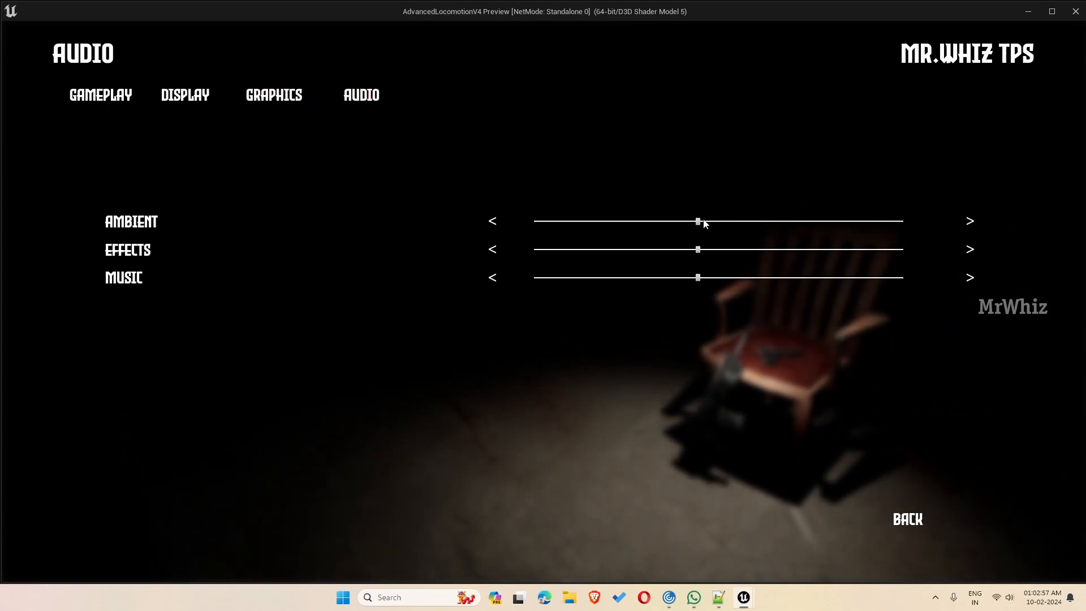
left_click_drag(698, 250, 610, 249)
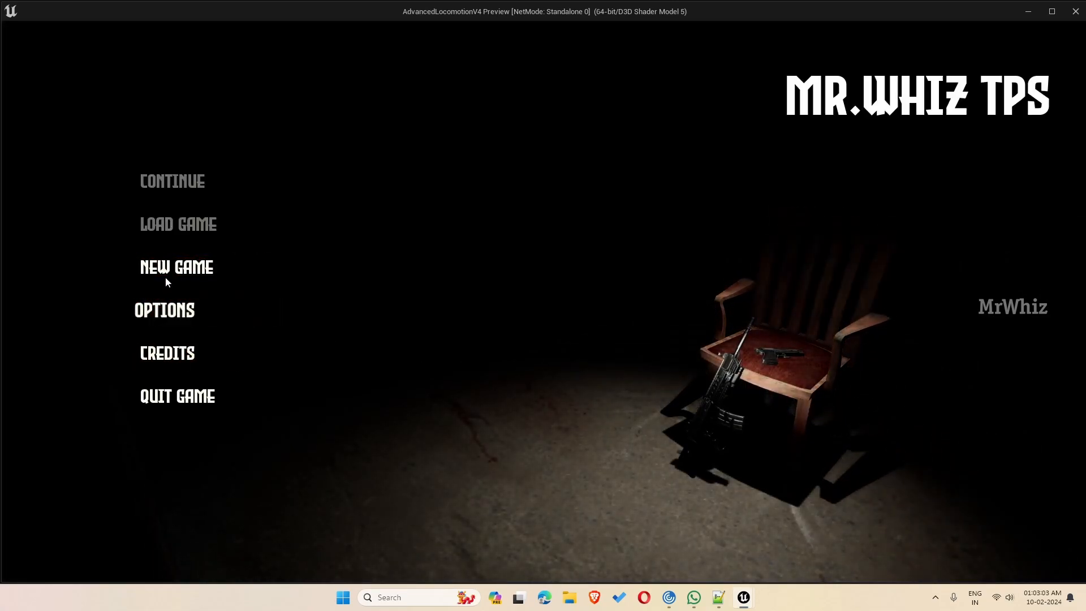
mouse_move(172, 268)
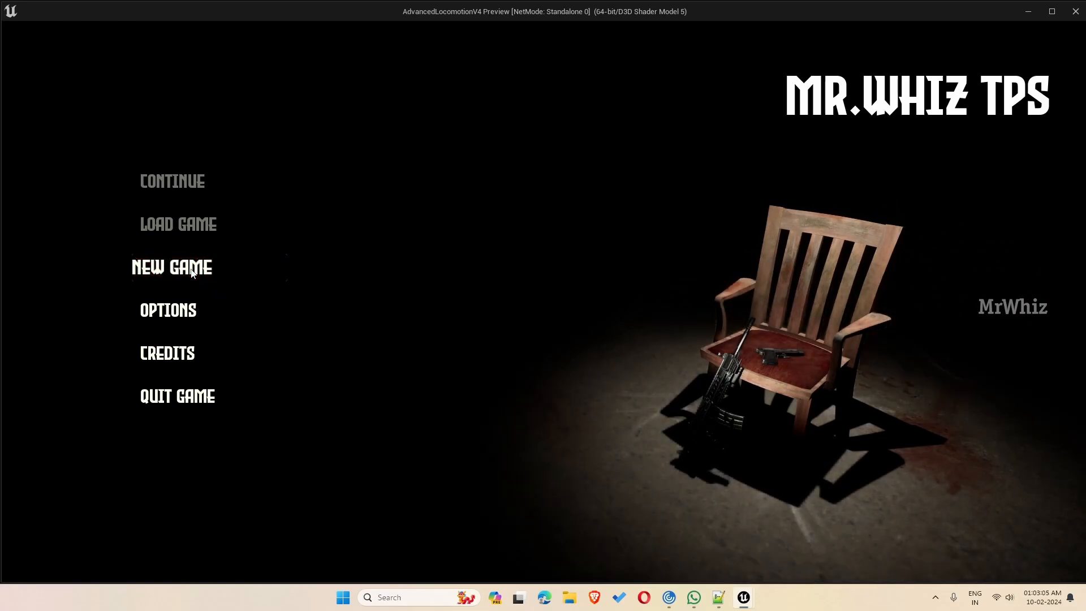
Start a New Game and pick up the AR10T rifle from the table with E.
left_click(172, 267)
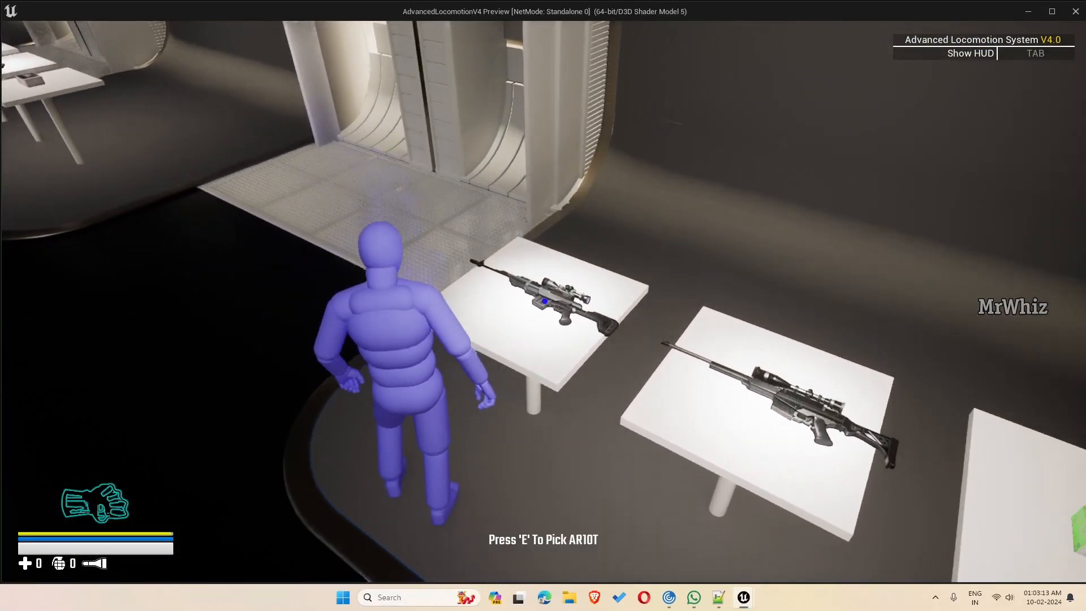
key("e")
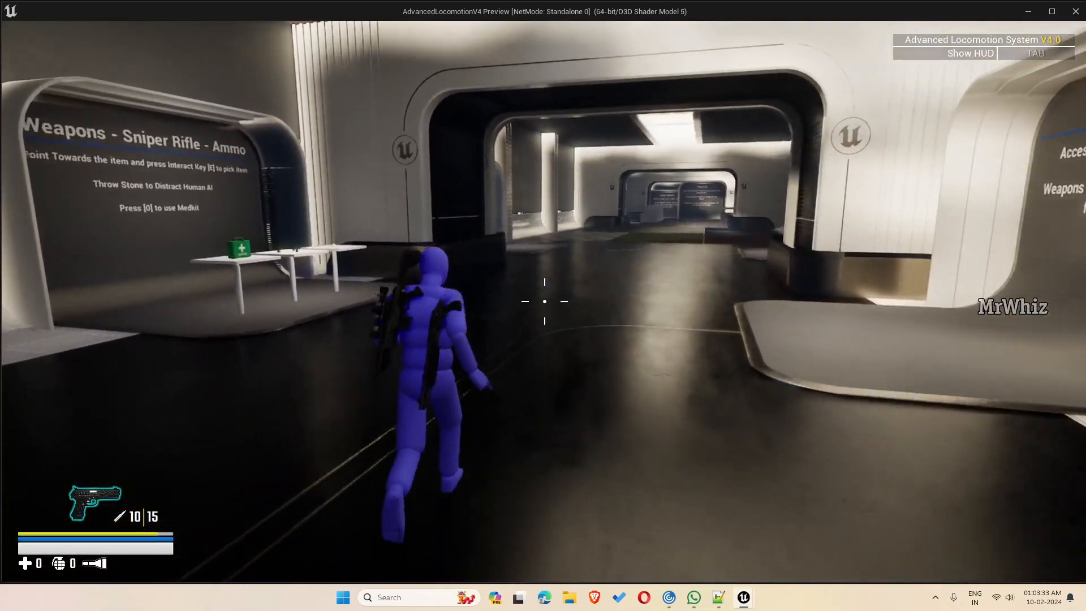
Pause the game, view the Gameplay options, then go Back to playing.
key("Escape")
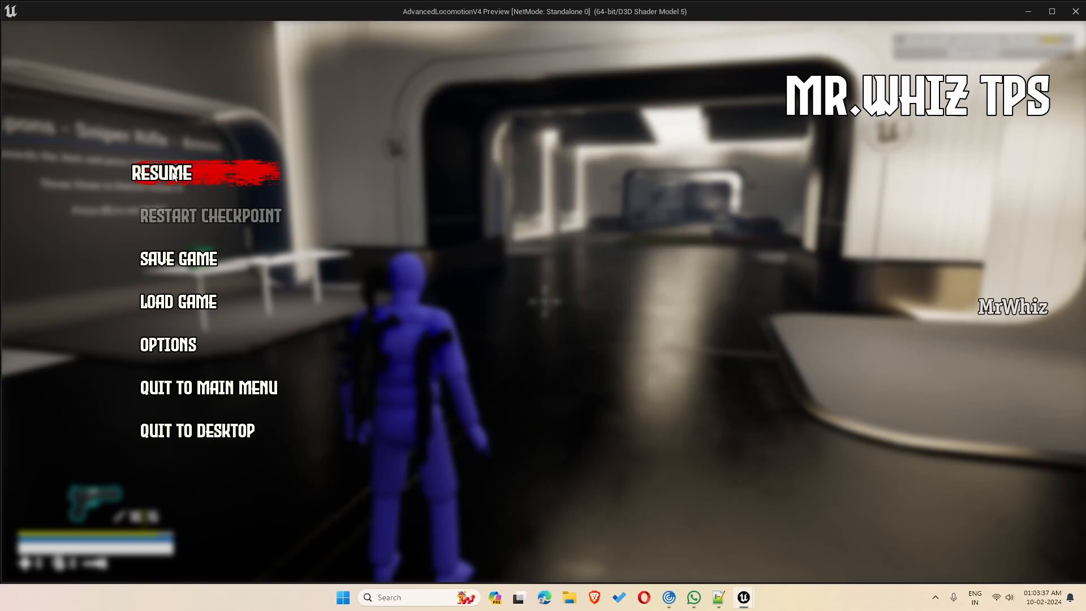
mouse_move(177, 259)
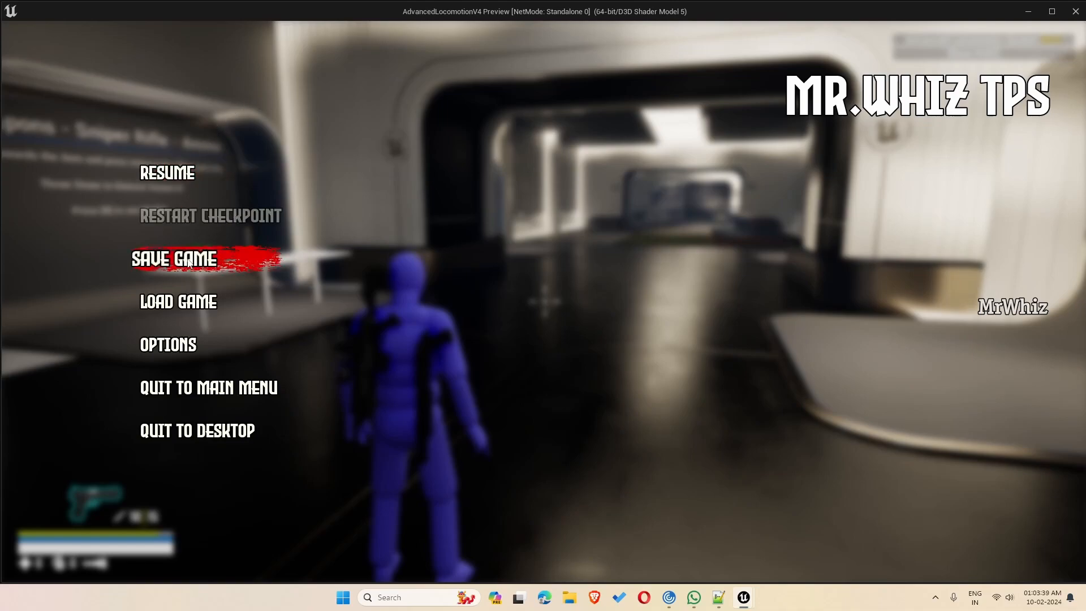
mouse_move(177, 301)
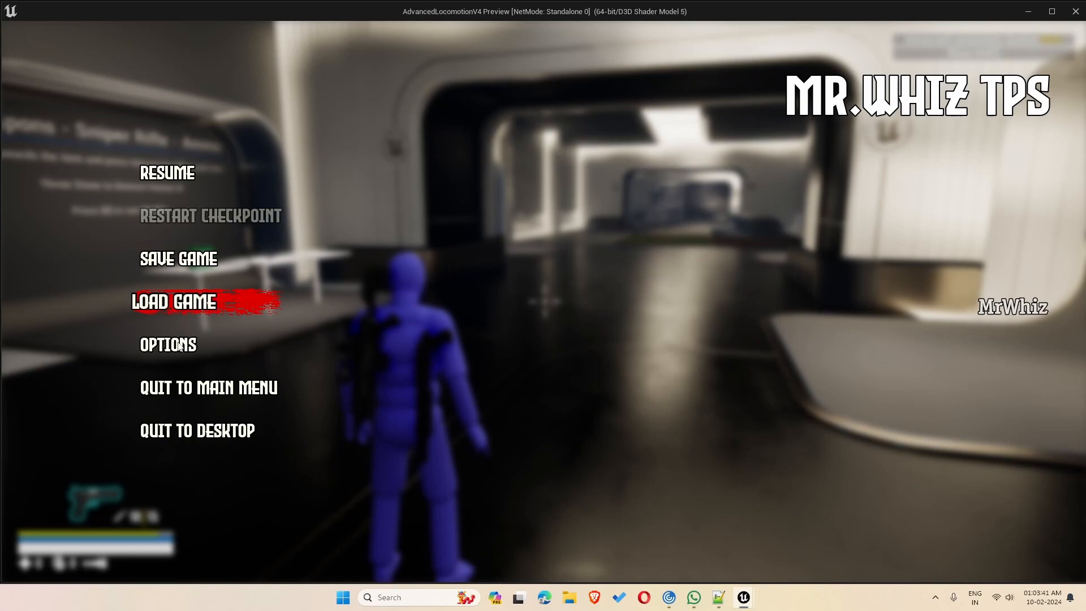
mouse_move(208, 387)
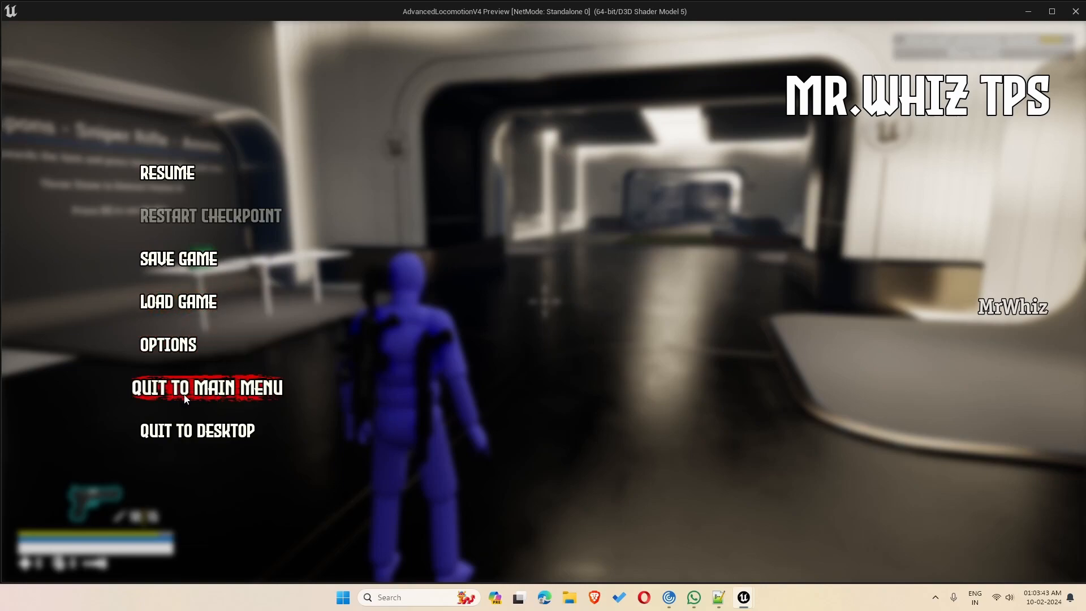
mouse_move(171, 353)
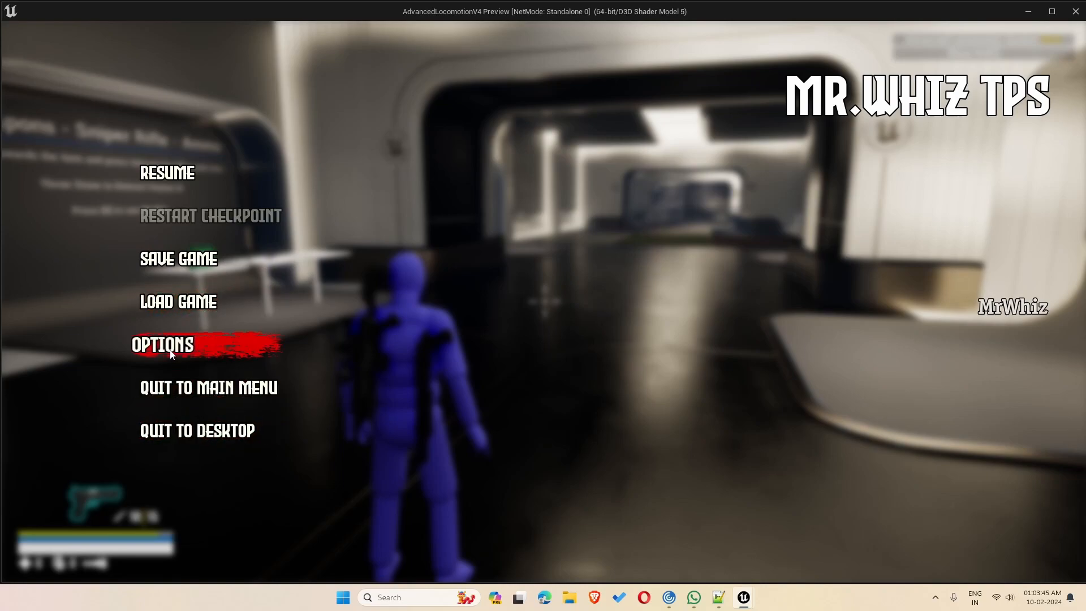
left_click(162, 345)
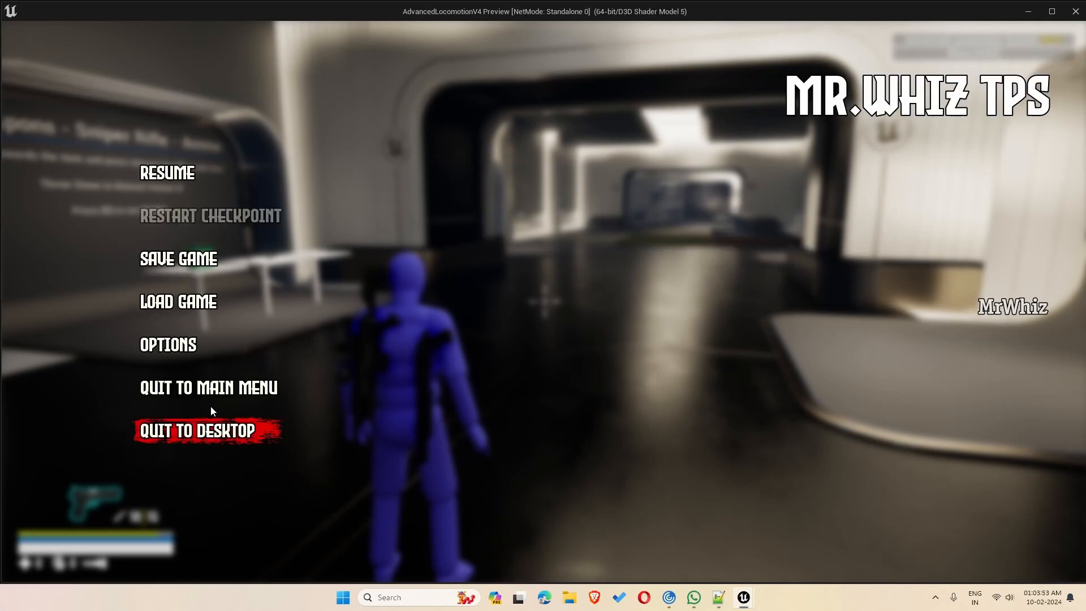
left_click(167, 173)
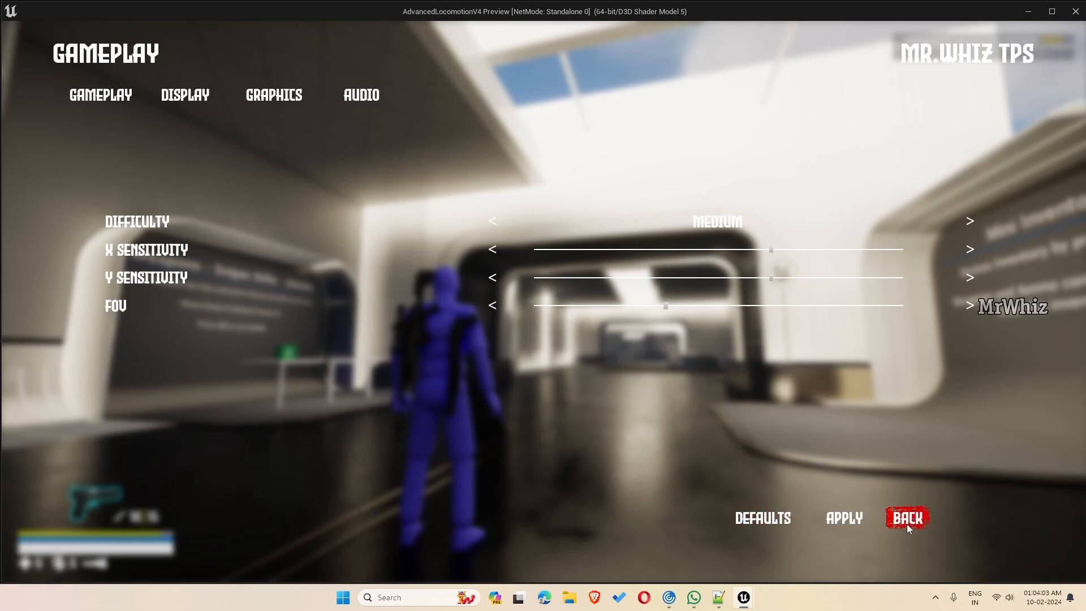
left_click(907, 518)
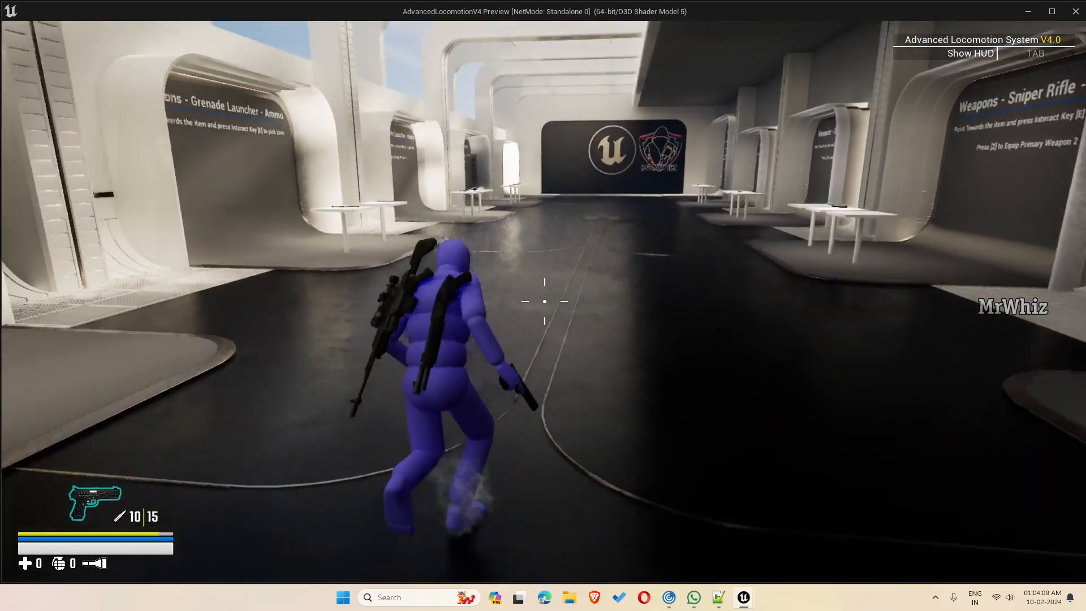
Pause with Esc and choose Resume to keep playing.
key("Escape")
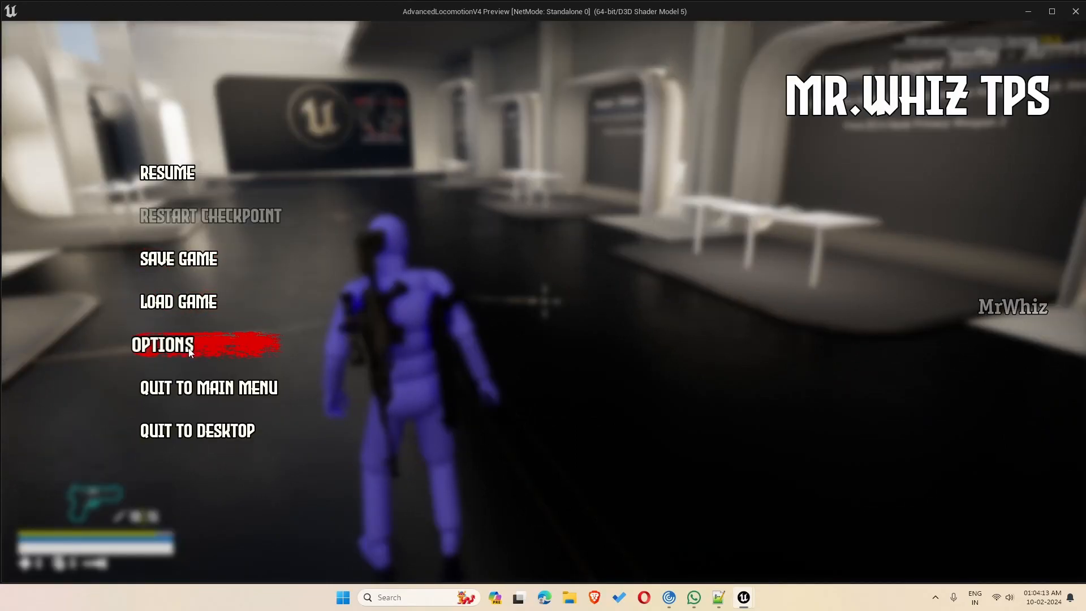
mouse_move(162, 172)
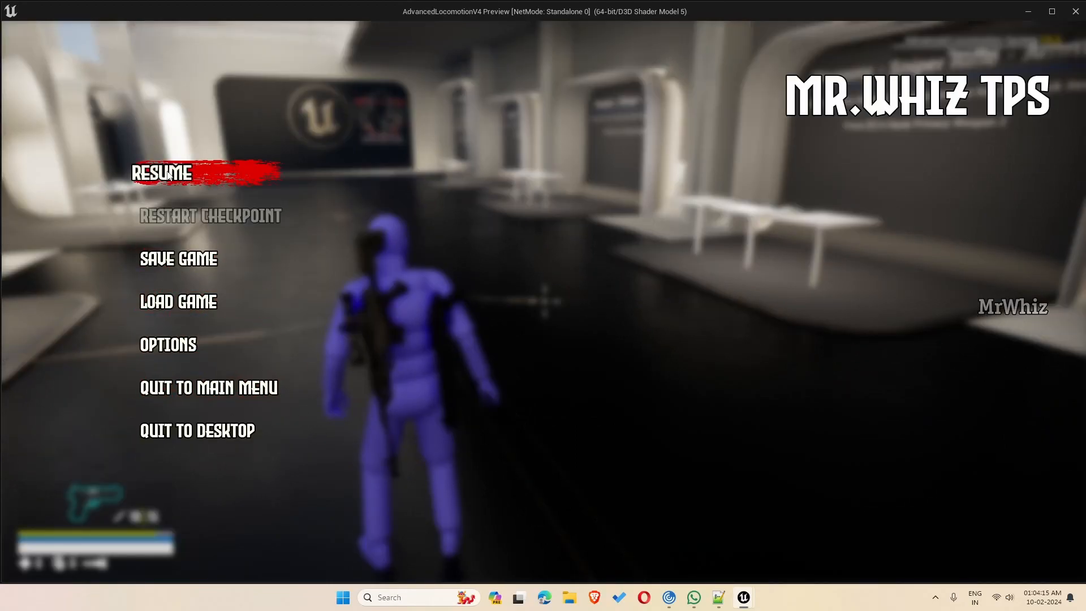
left_click(162, 173)
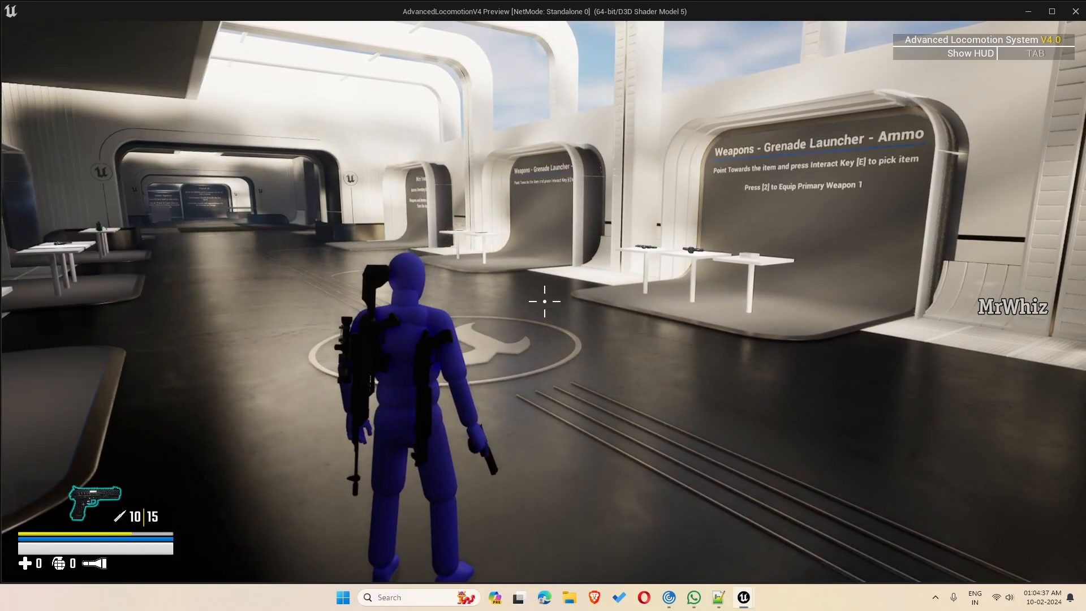
Pause and save the game into the second empty slot, then go Back to the pause menu.
key("Escape")
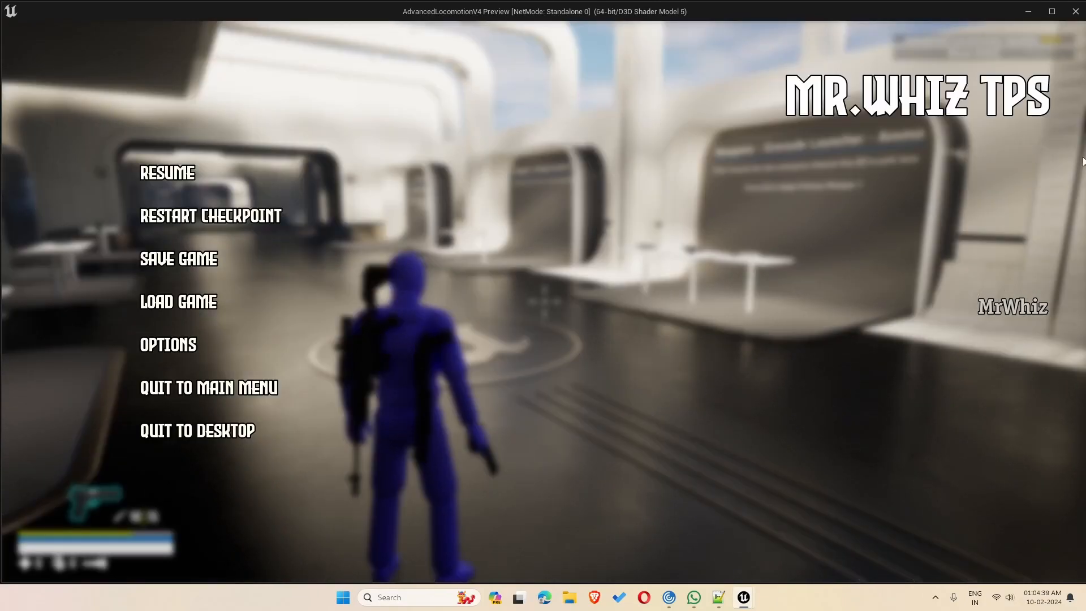
mouse_move(211, 216)
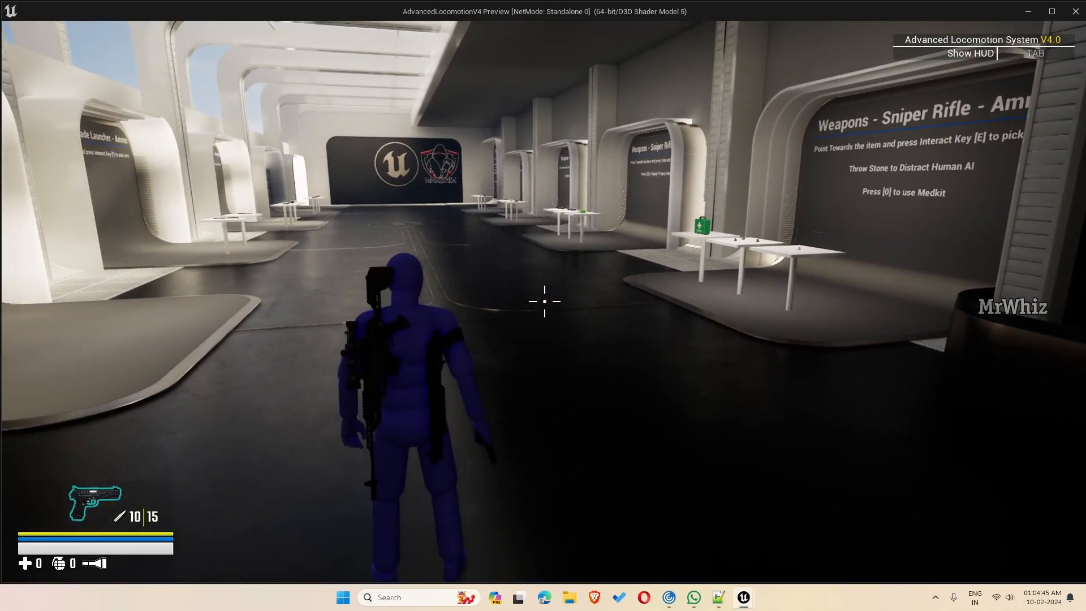
key("w")
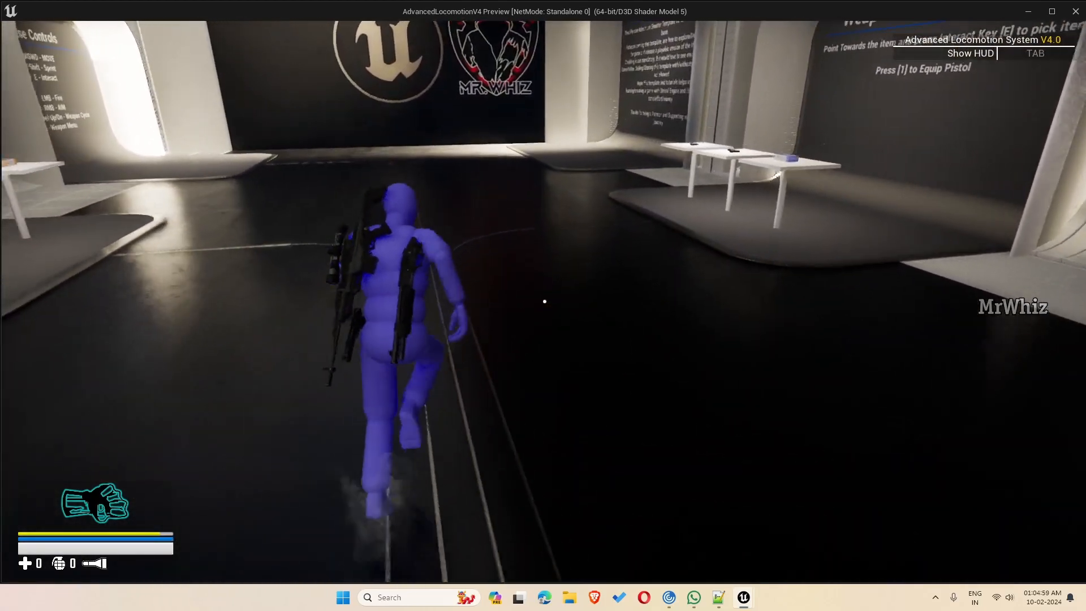
key("Escape")
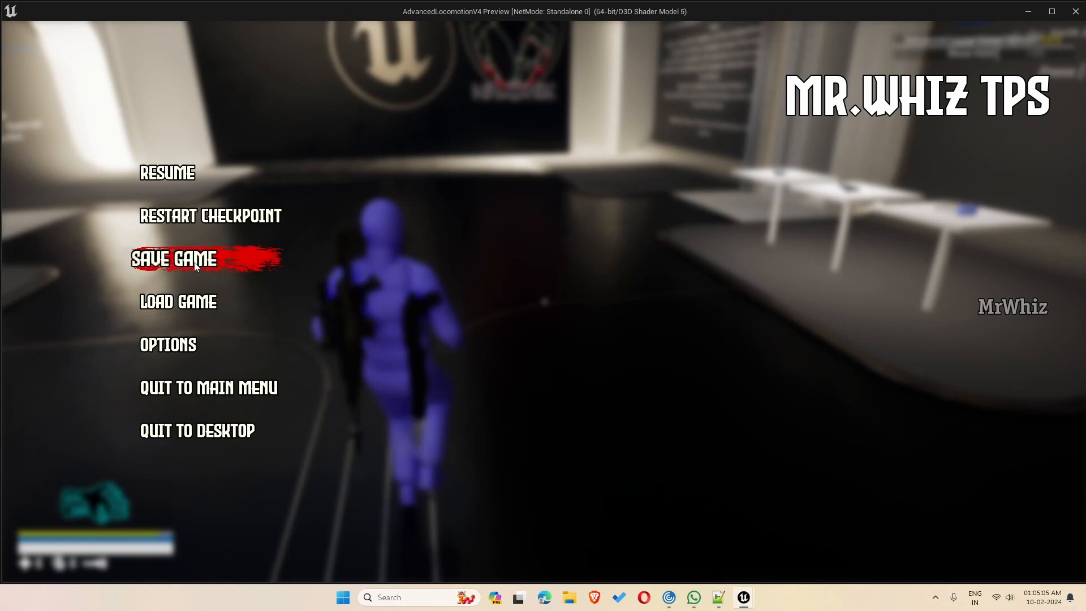
left_click(174, 259)
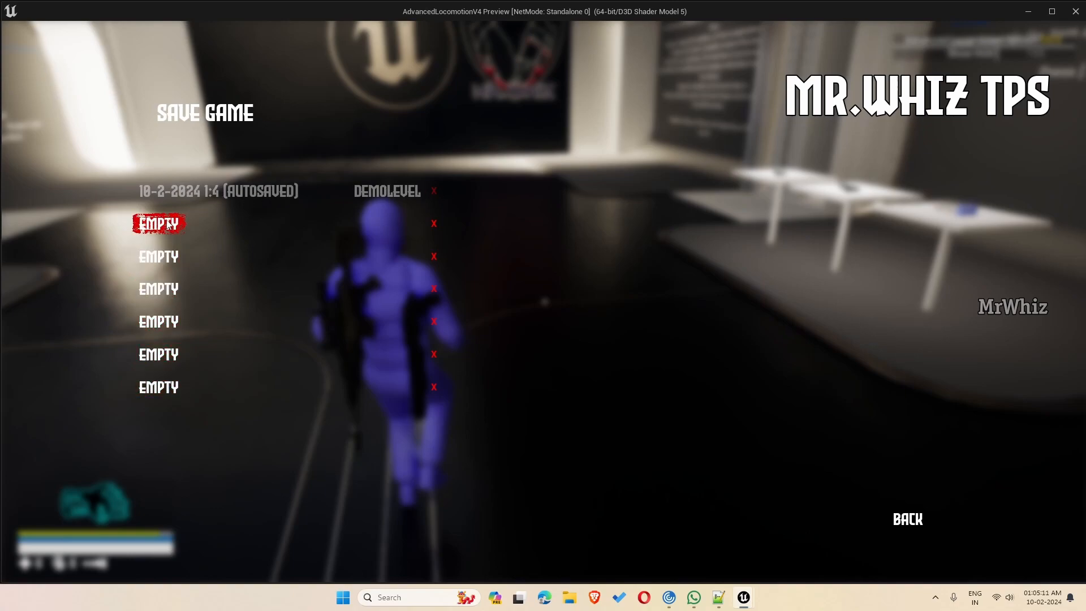
mouse_move(192, 238)
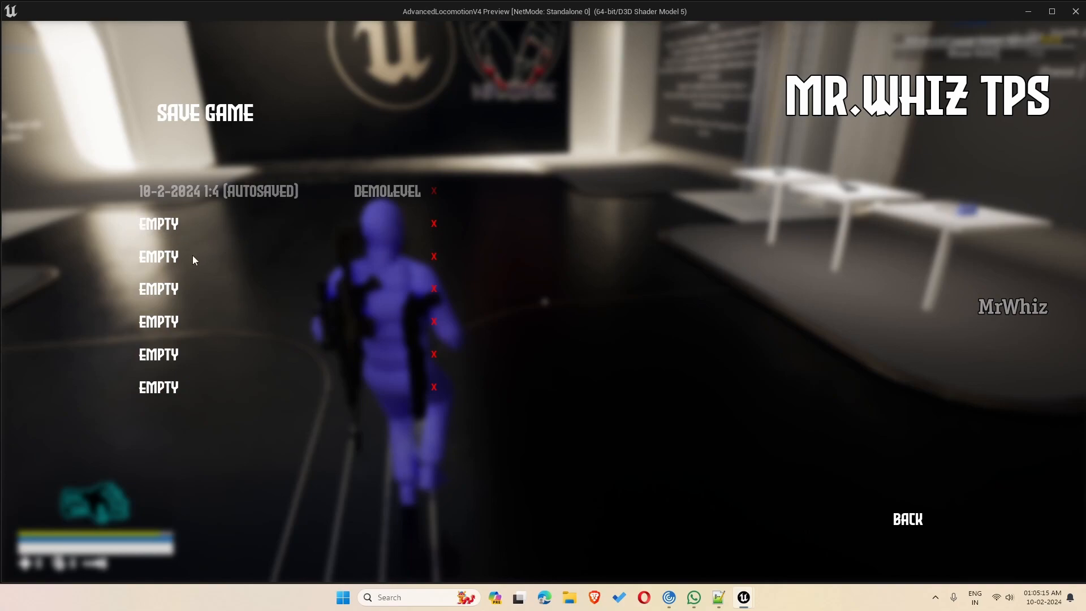
left_click(157, 223)
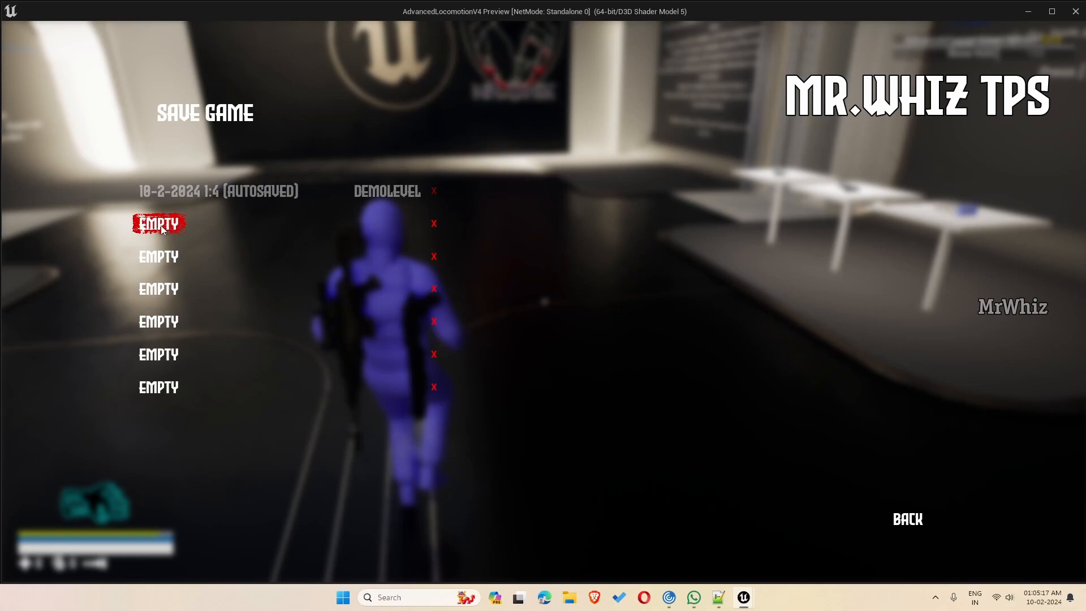
left_click(158, 223)
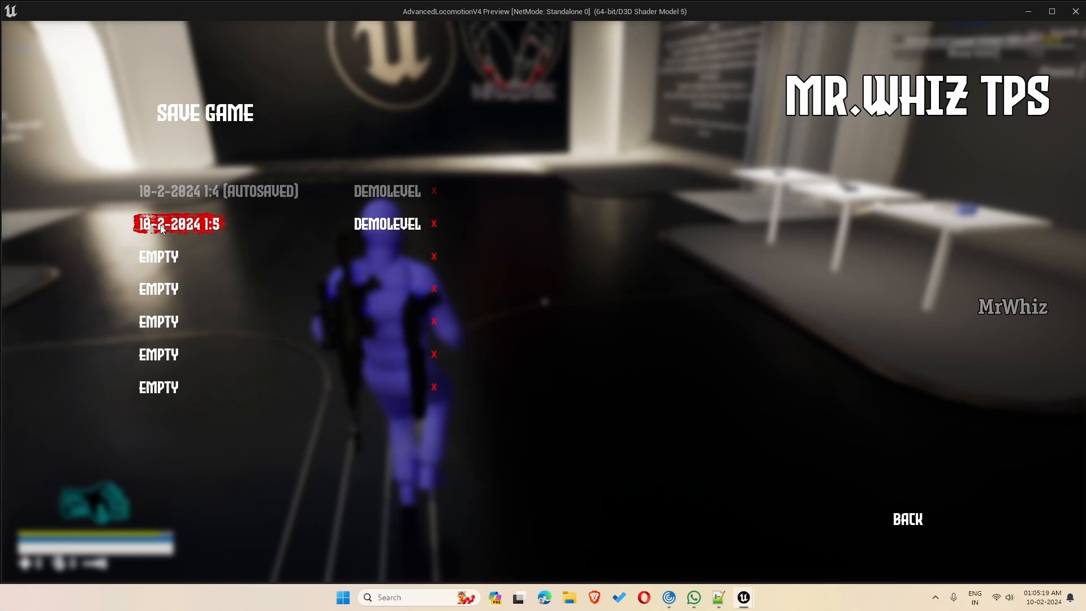
mouse_move(195, 236)
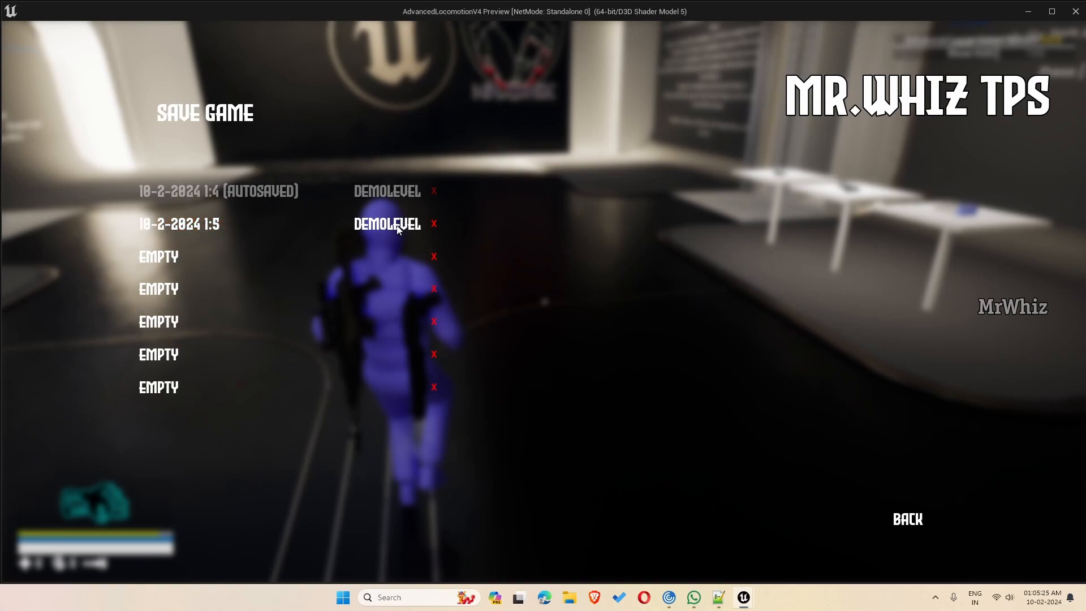
left_click(906, 518)
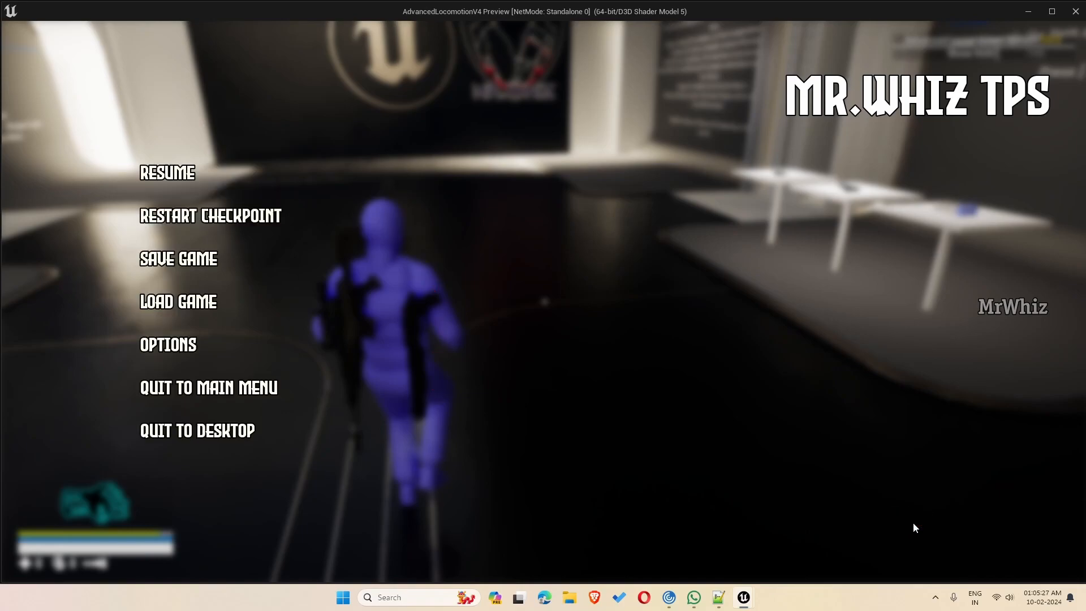
Resume, then pause and load the DemoLevel save from the second slot.
left_click(167, 172)
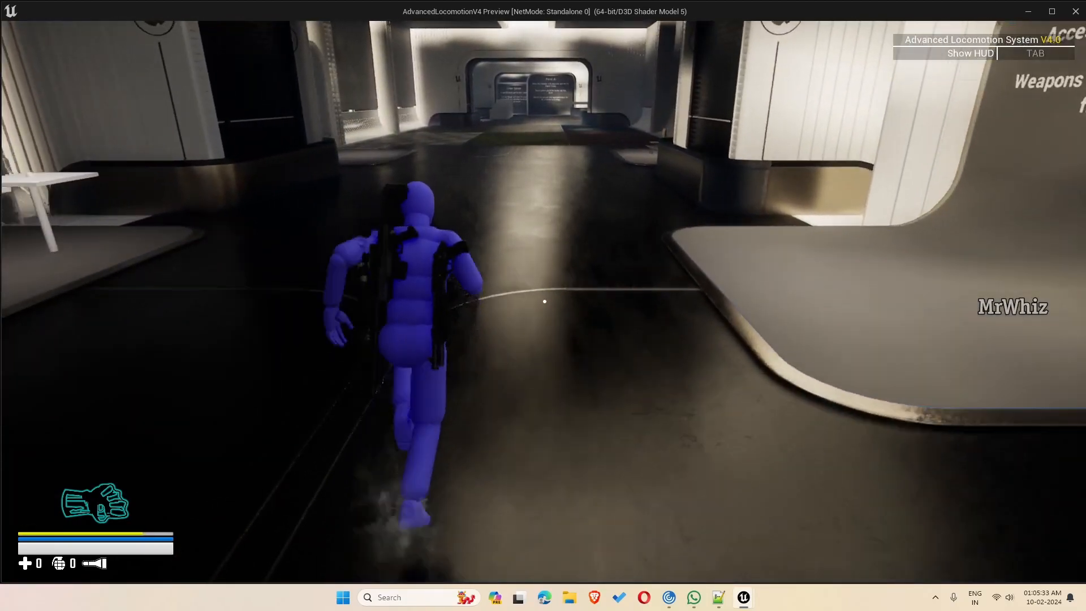
key("Escape")
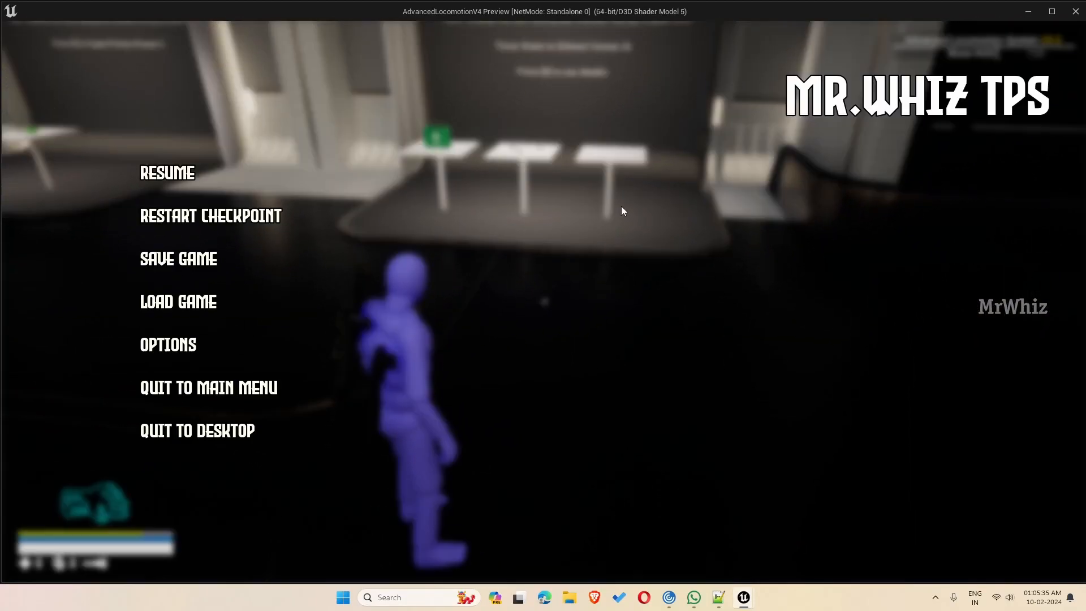
left_click(177, 302)
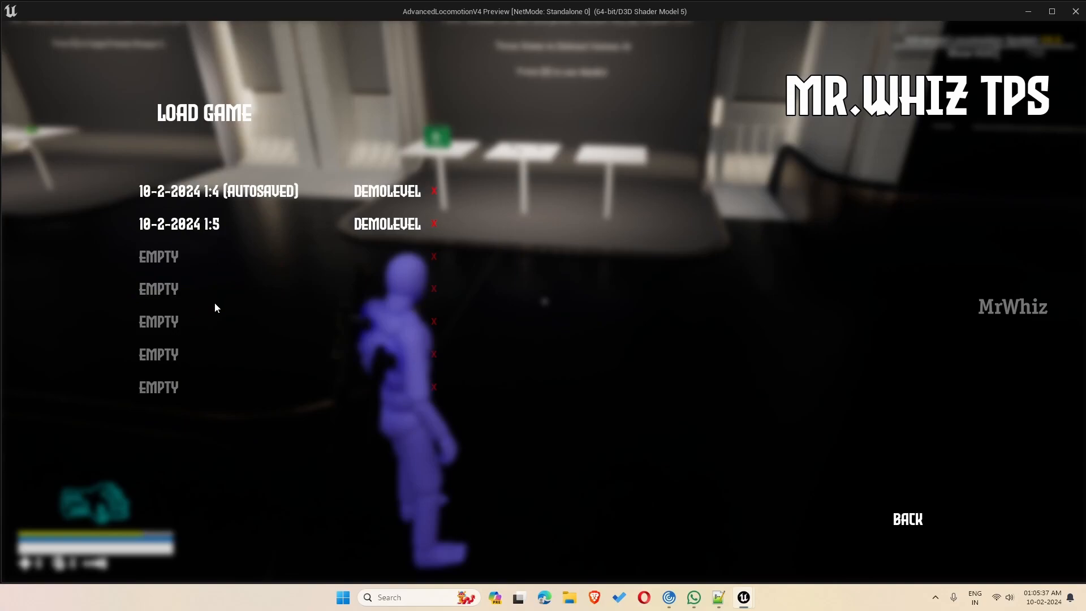
left_click(179, 224)
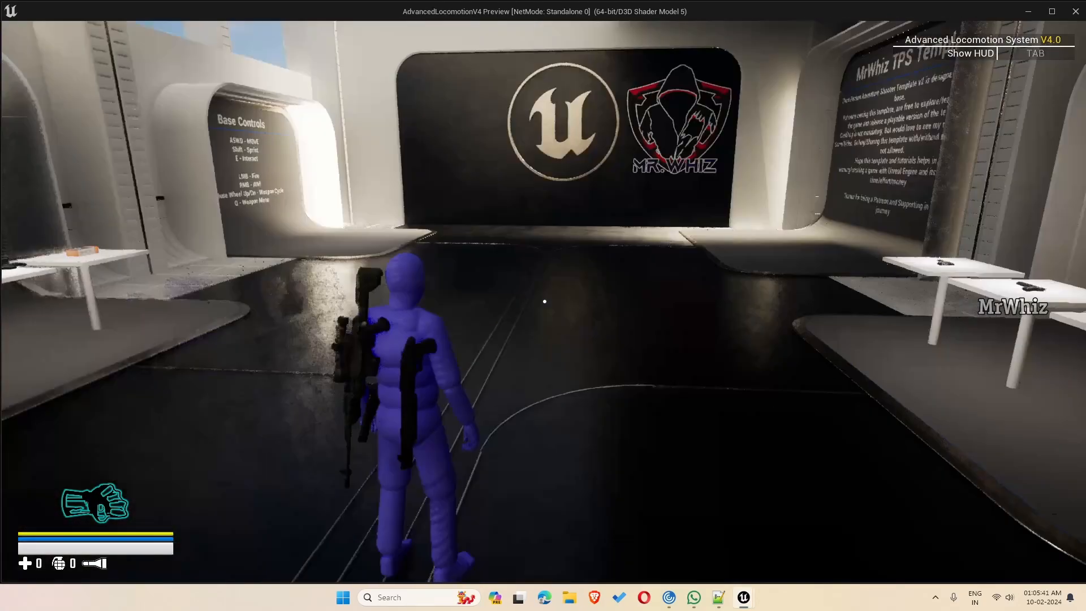
Walk toward the grenade launcher area and pause the game again.
key("w")
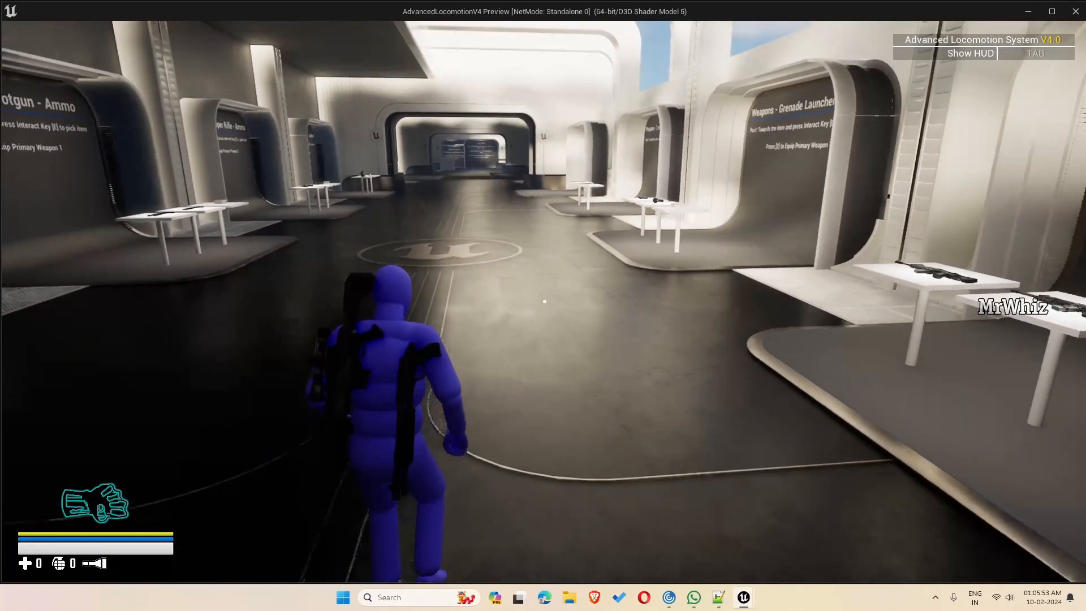
key("w")
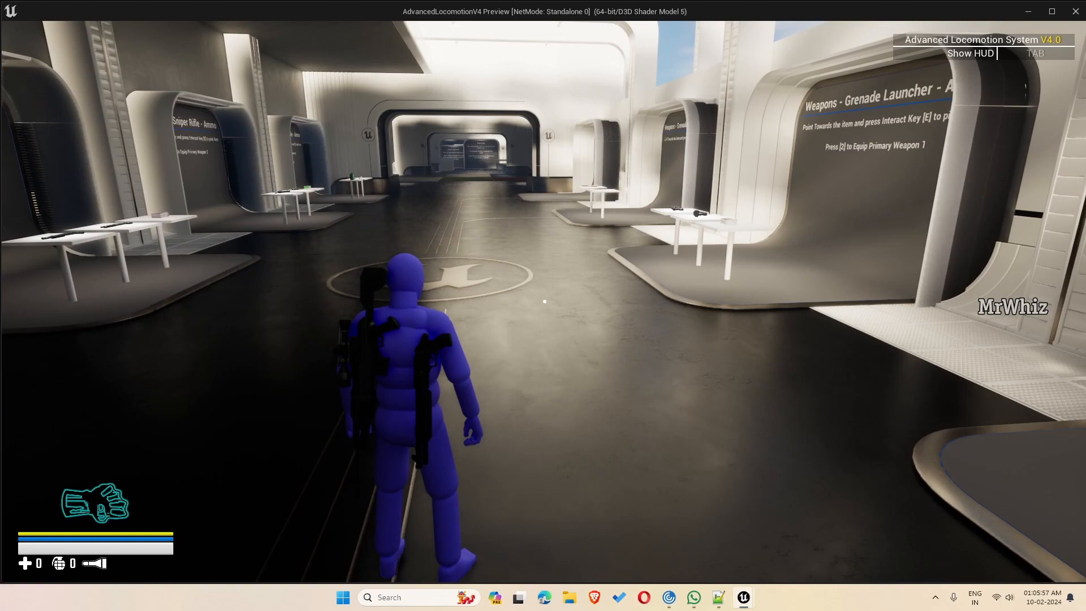
key("Escape")
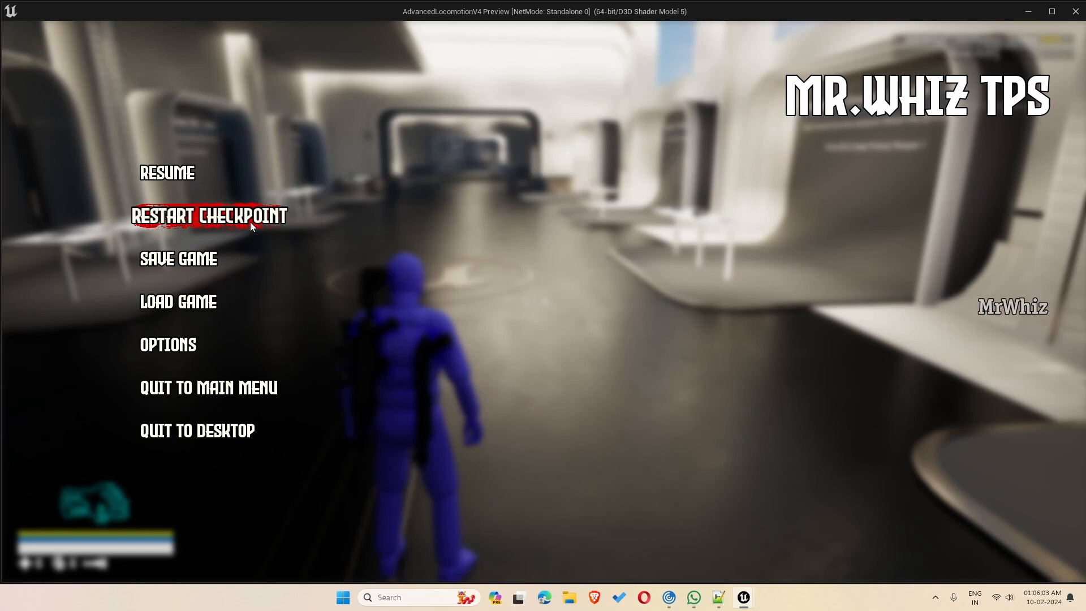
mouse_move(175, 302)
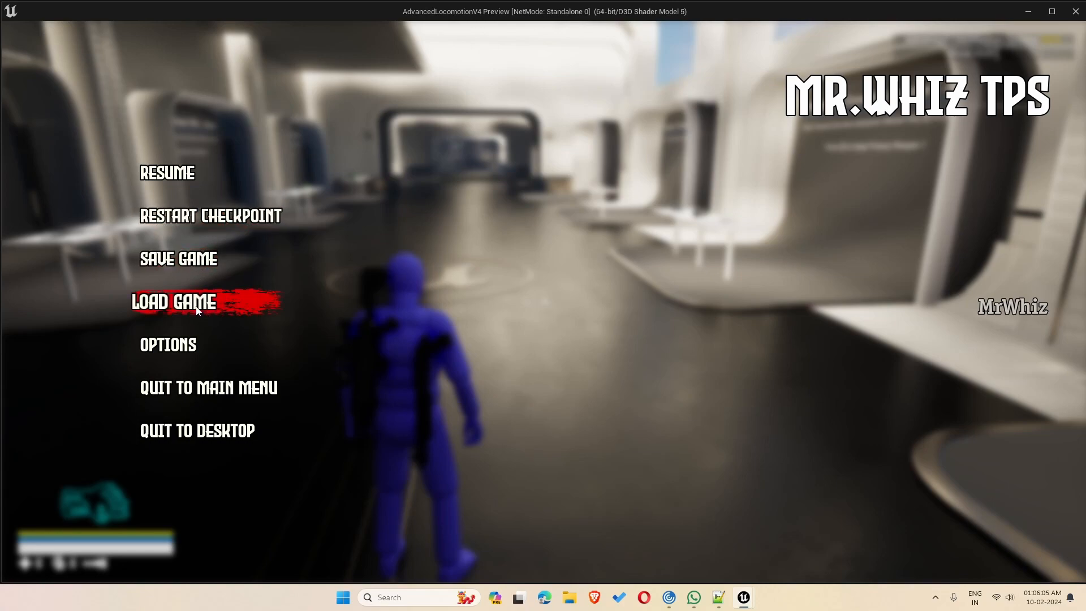
Overwrite the second DemoLevel save slot, confirming YES, then go Back to the pause menu.
left_click(177, 259)
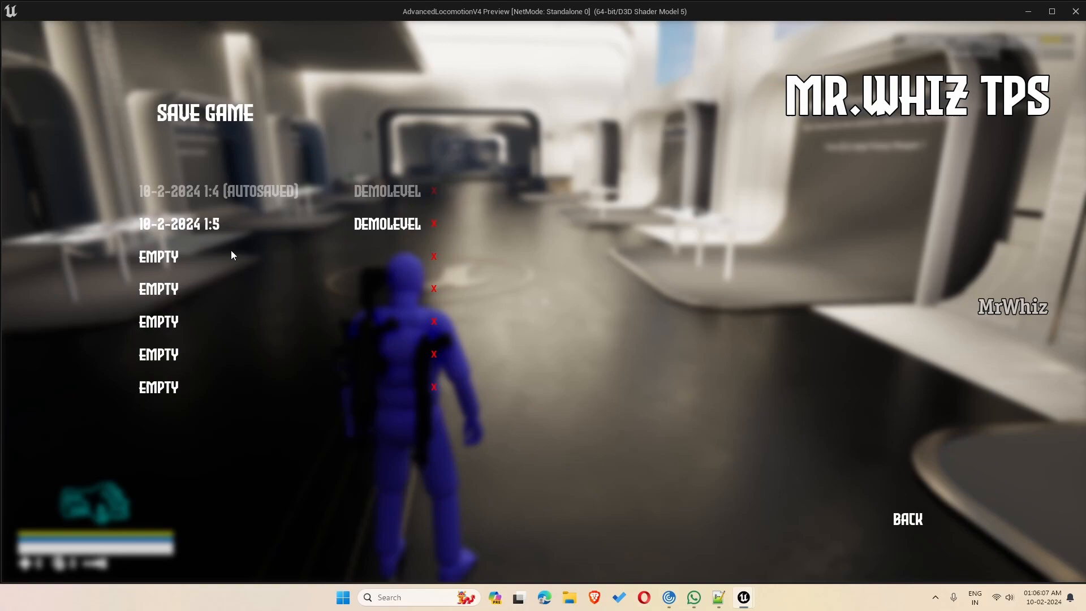
left_click(178, 224)
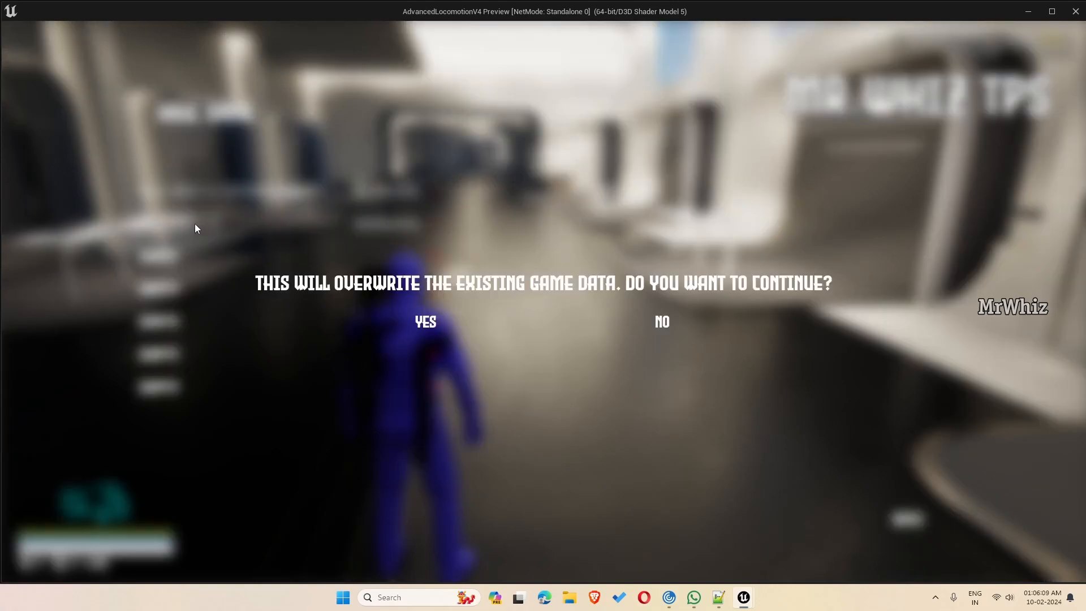
mouse_move(202, 229)
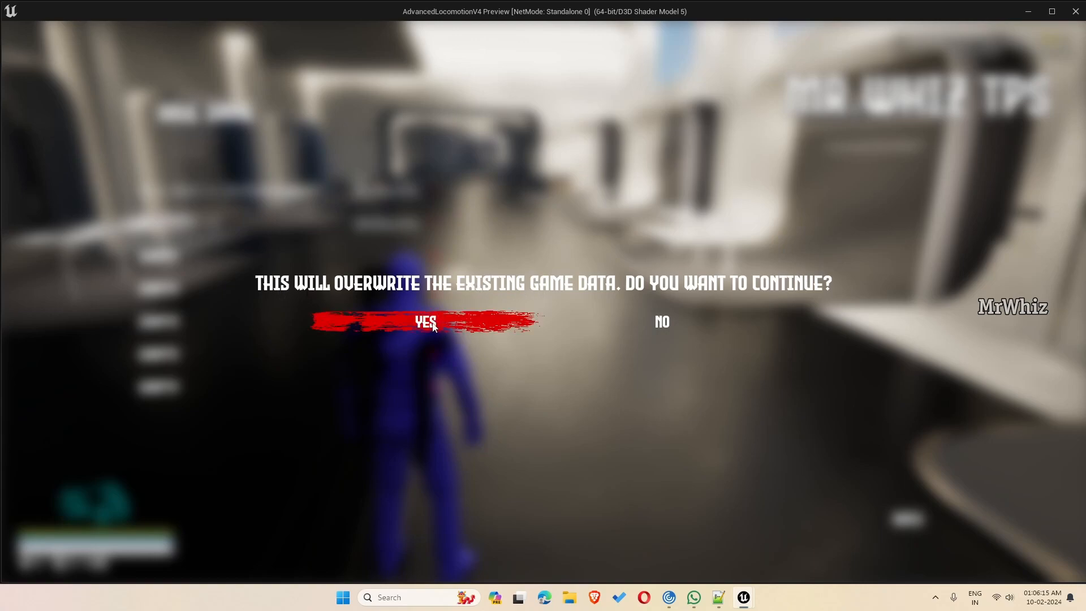
left_click(425, 322)
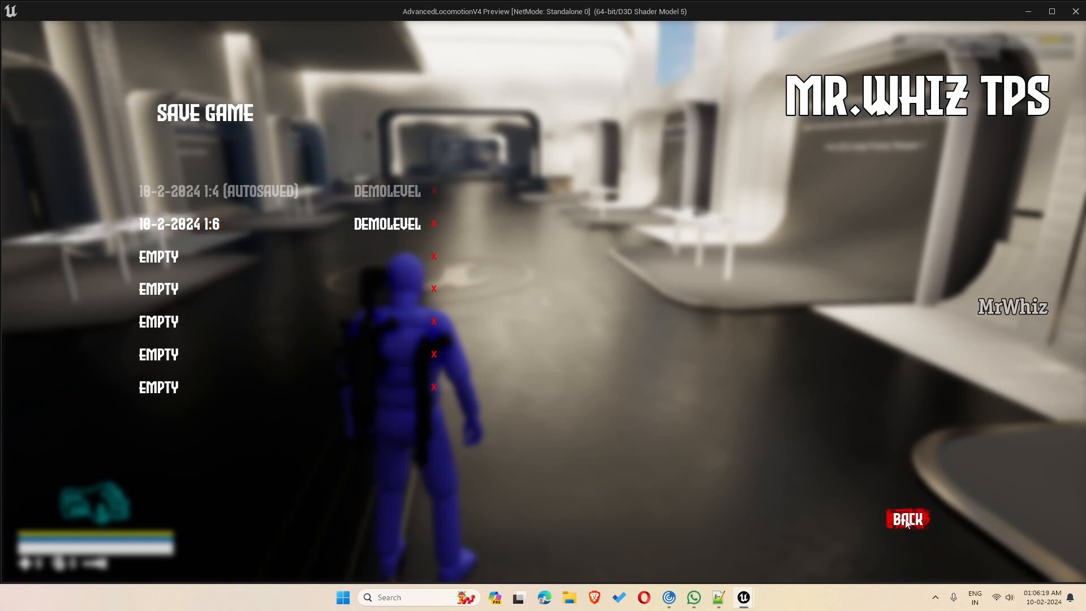
left_click(908, 519)
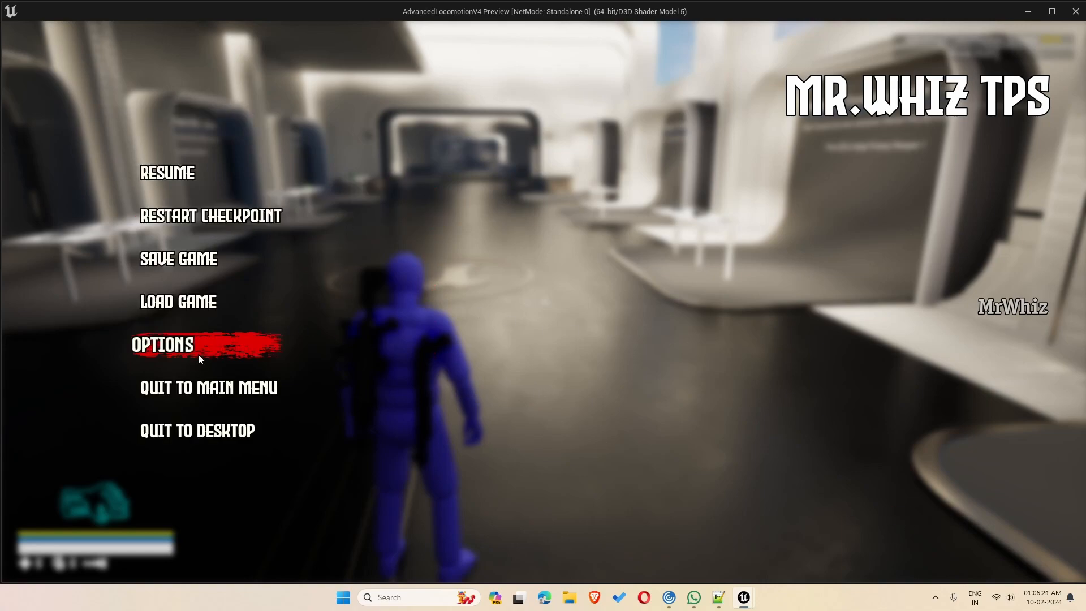
mouse_move(166, 173)
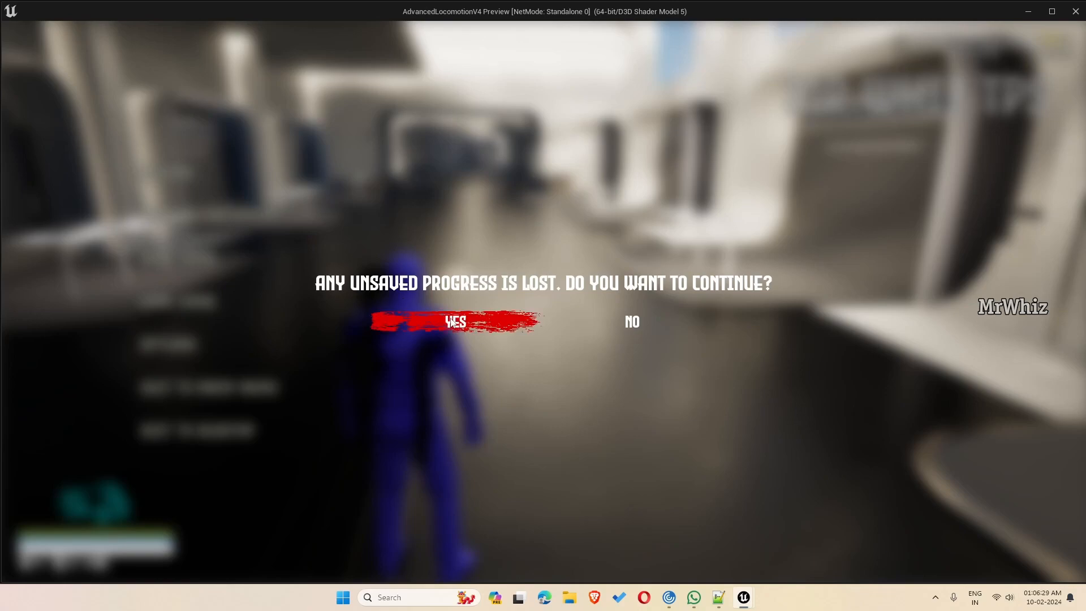
Confirm YES to quit to the main menu despite unsaved progress.
left_click(454, 322)
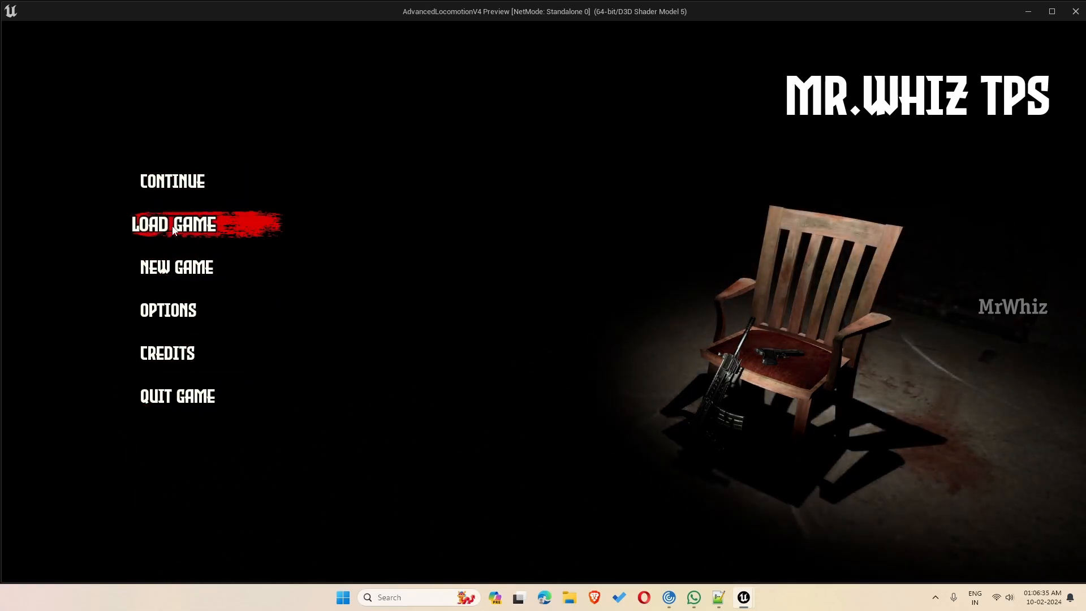
mouse_move(176, 268)
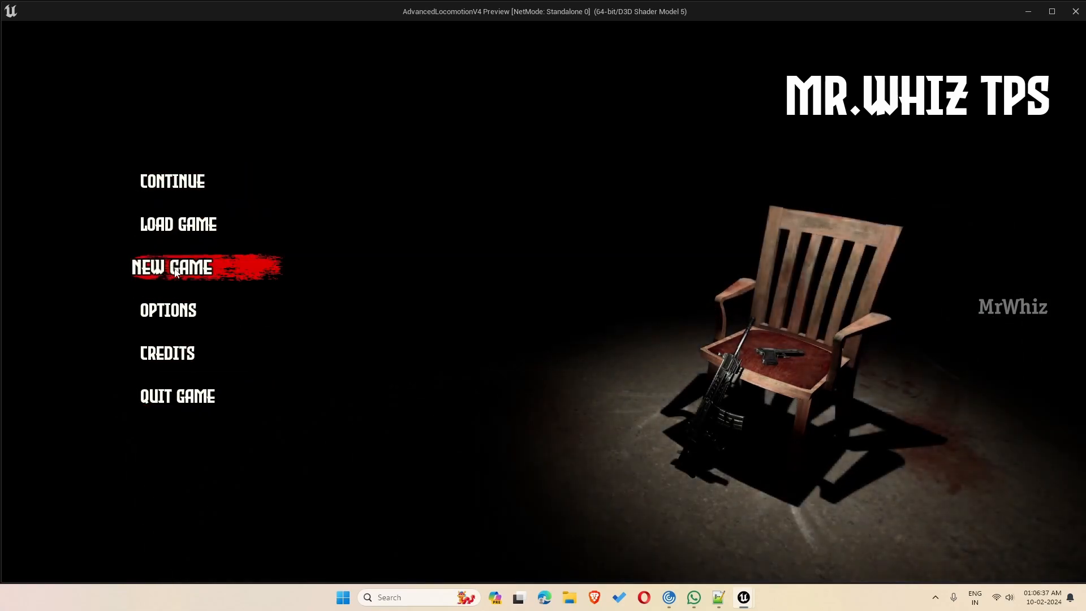
mouse_move(198, 202)
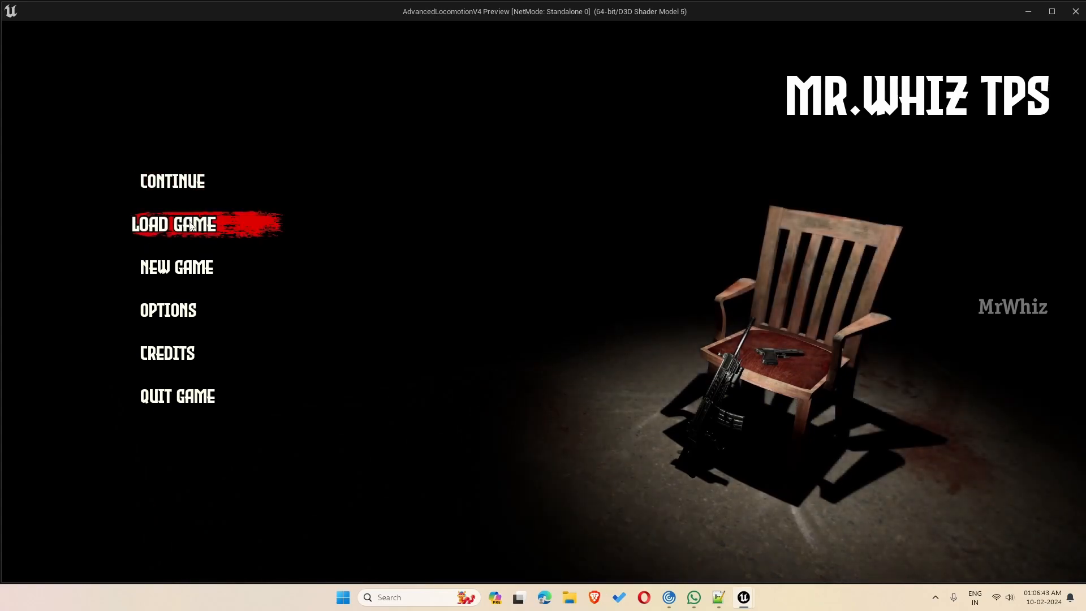
mouse_move(166, 181)
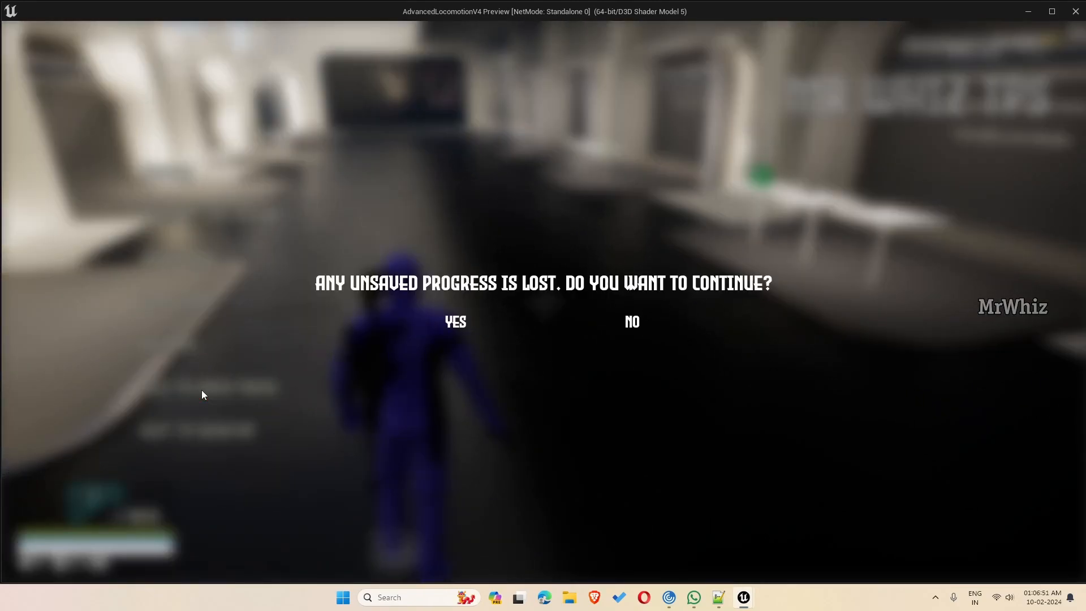
Confirm returning to the main menu and open its Load Game list.
left_click(455, 322)
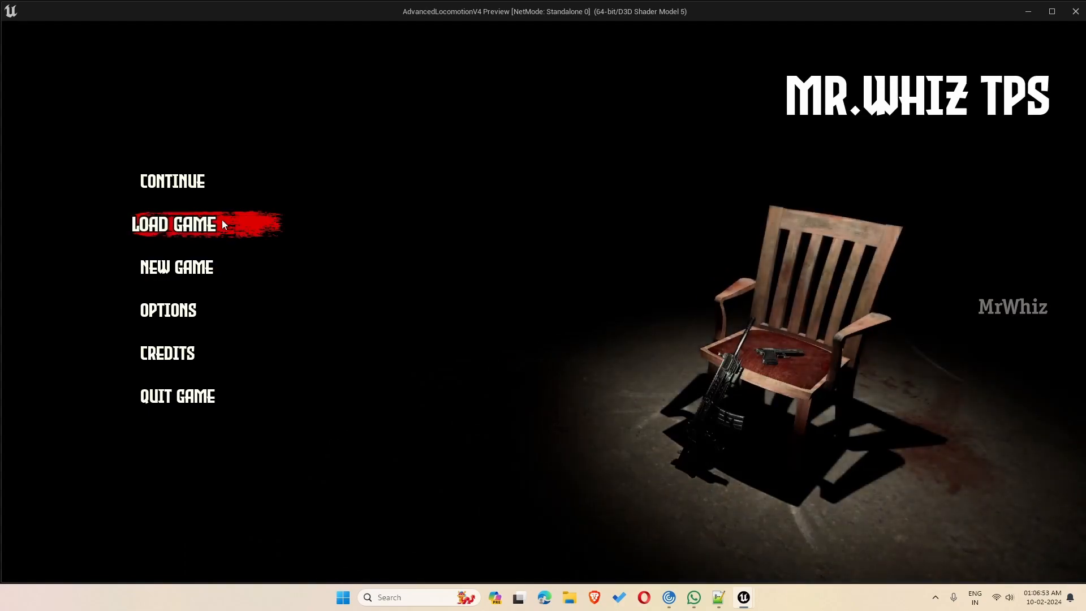
left_click(174, 224)
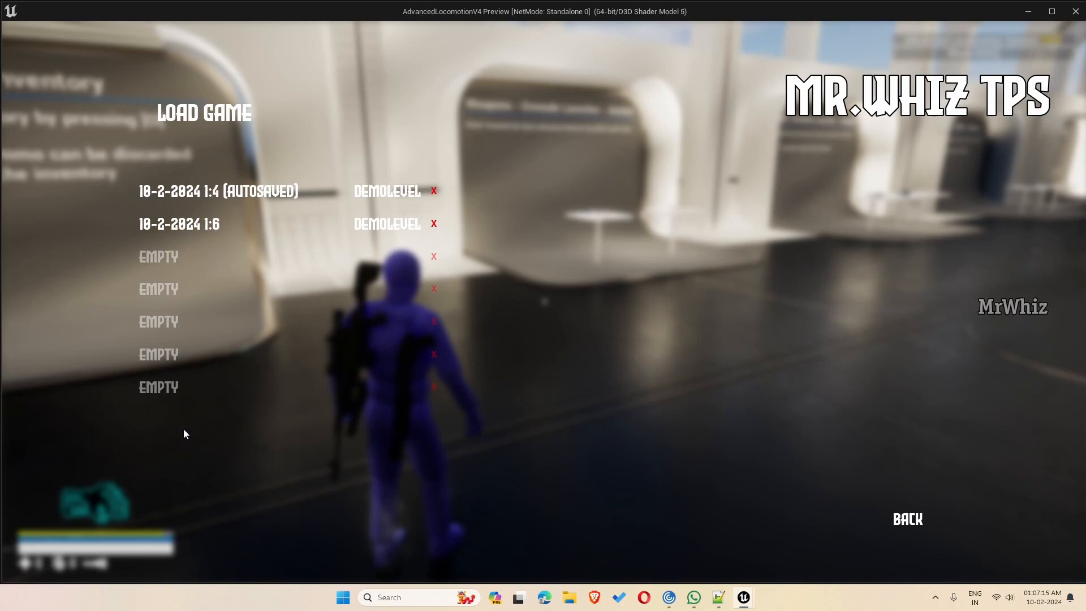
mouse_move(210, 438)
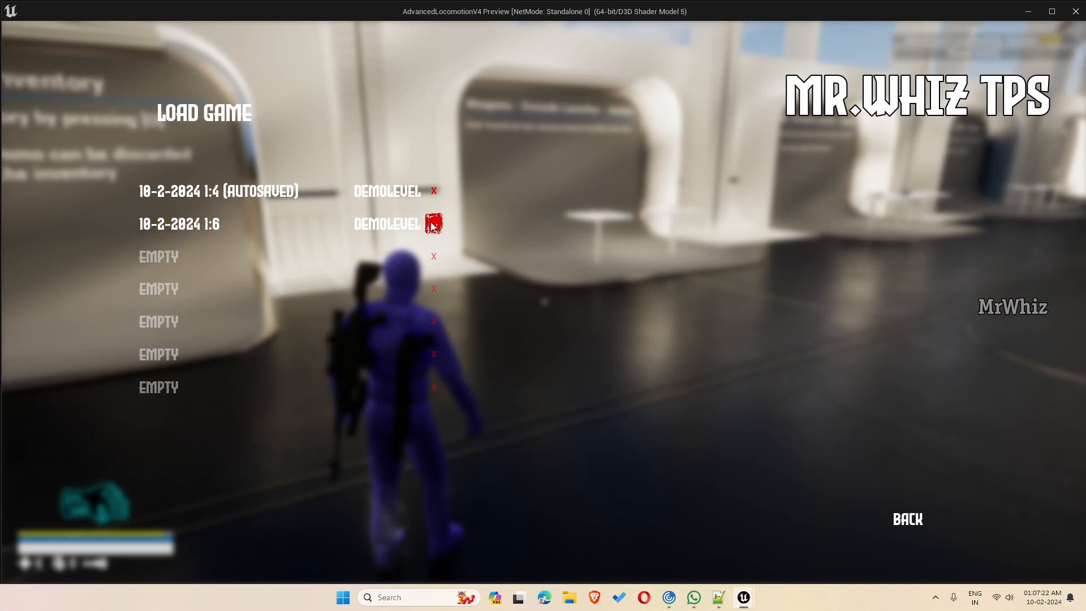
Delete the 10-2-2024 1:6 DemoLevel save, go back, and choose Quit to Main Menu.
left_click(434, 224)
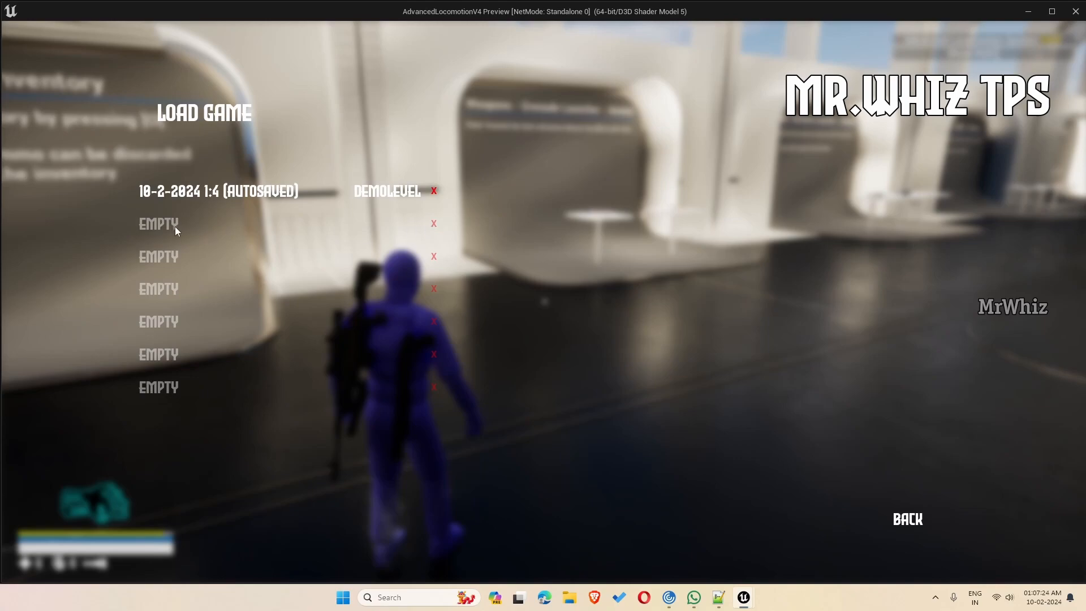
left_click(908, 519)
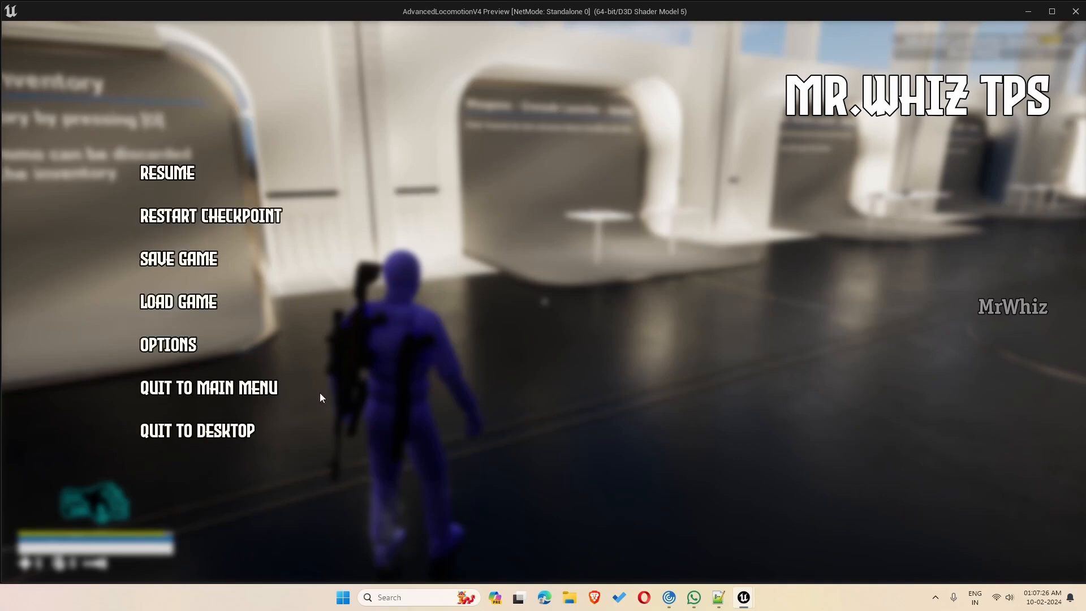
mouse_move(207, 387)
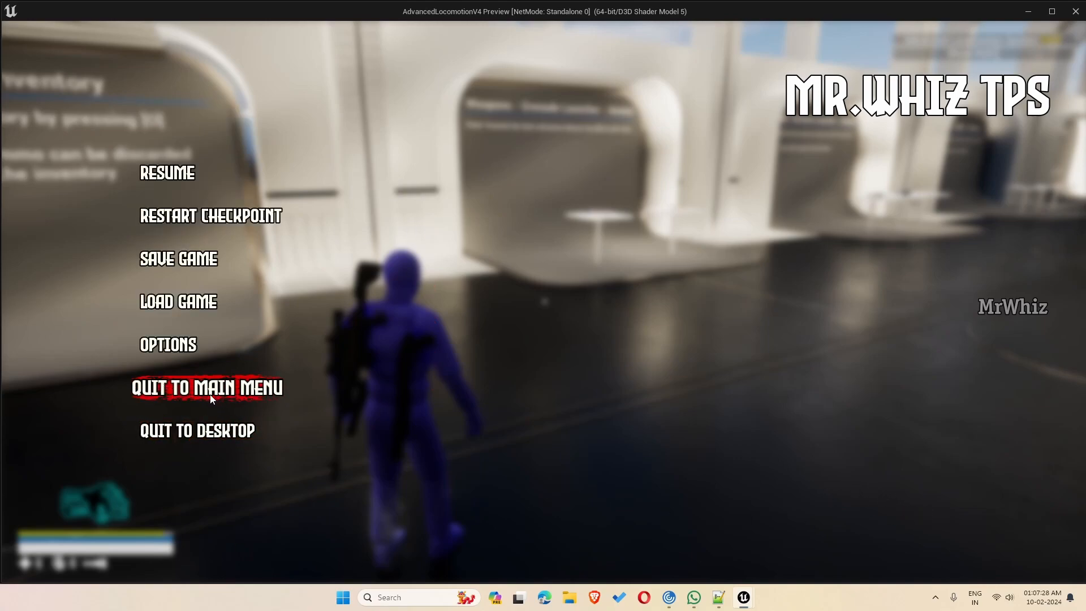
left_click(207, 387)
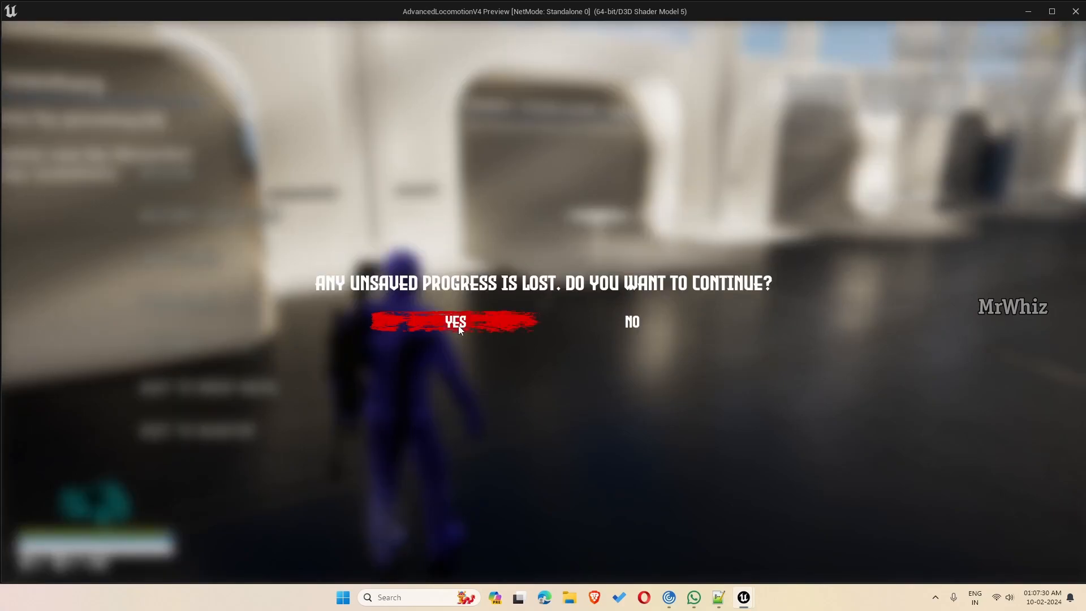
Confirm quitting to the main menu, start a New Game, and pause with Esc.
left_click(455, 322)
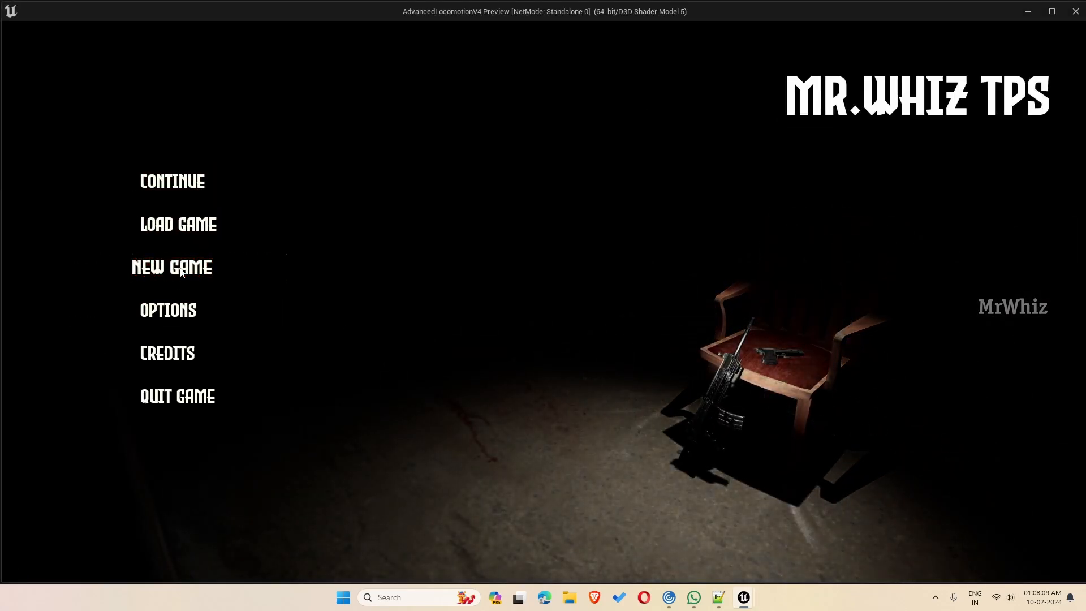
left_click(172, 267)
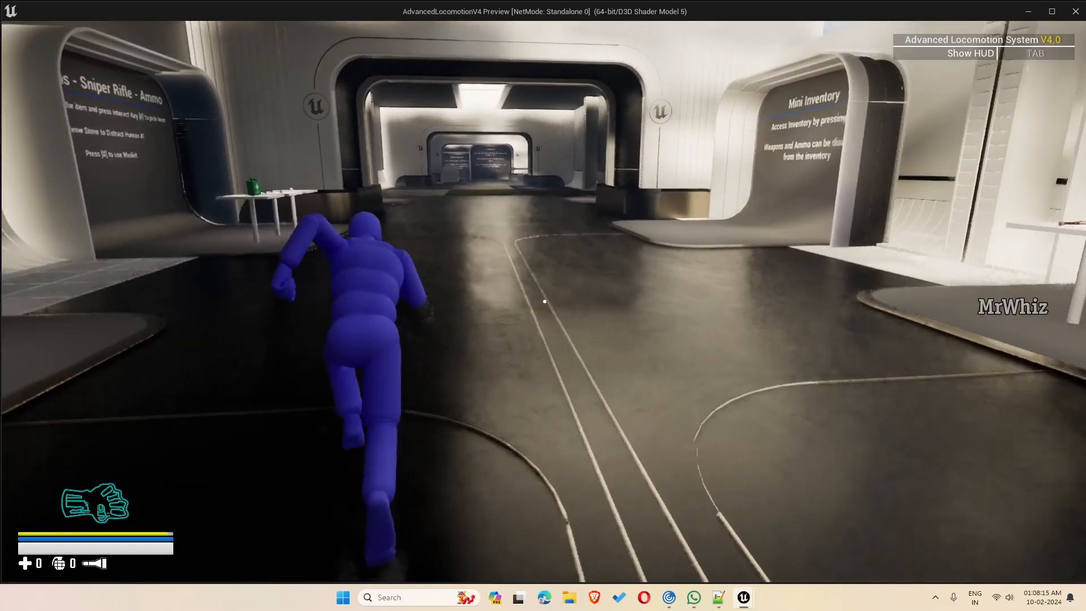
key("Escape")
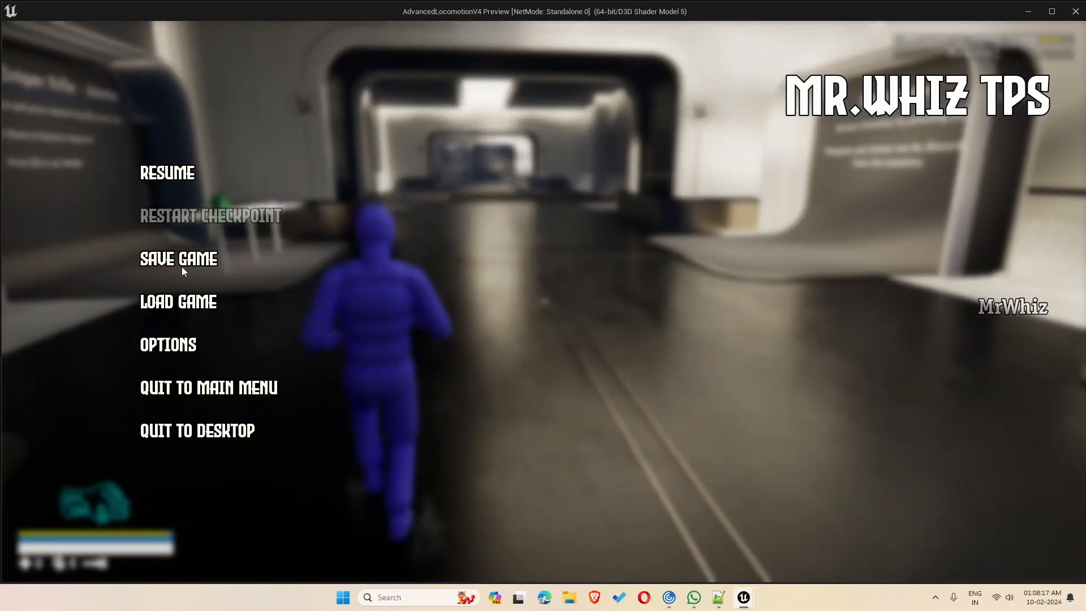
mouse_move(201, 430)
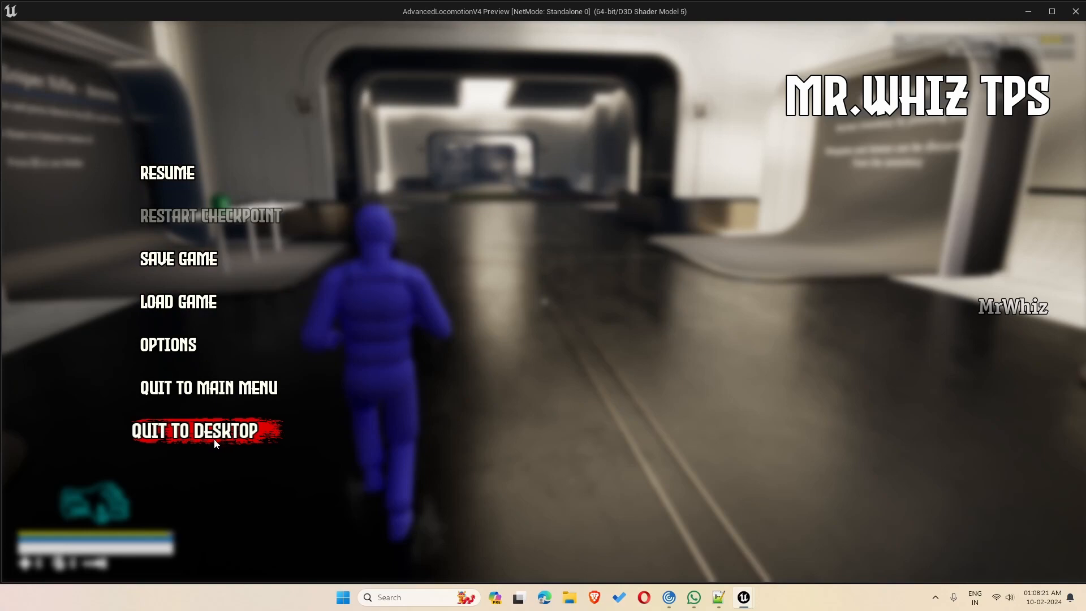
mouse_move(425, 439)
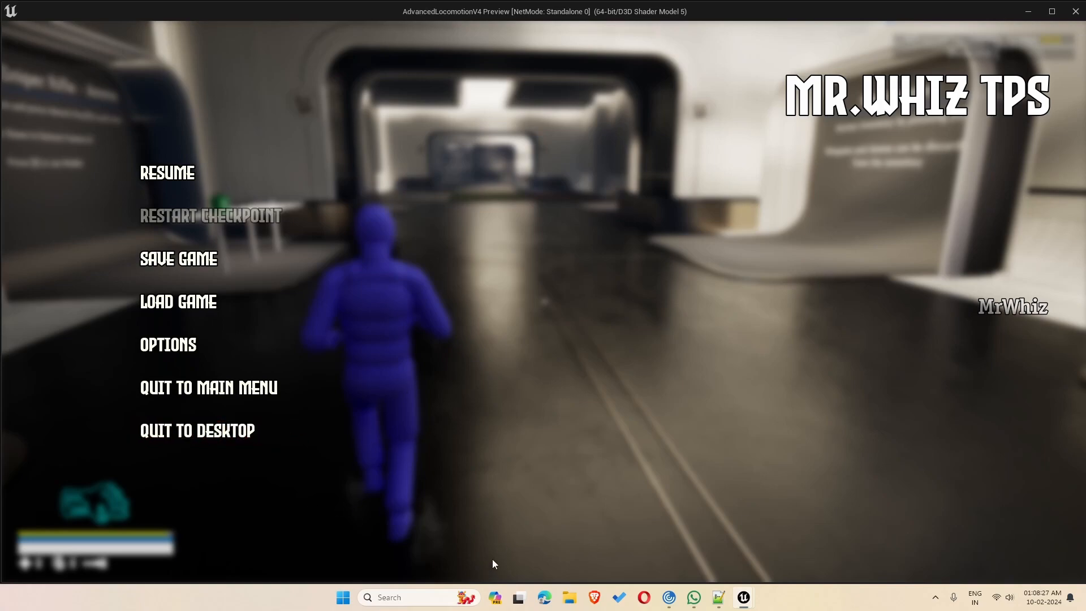
mouse_move(610, 482)
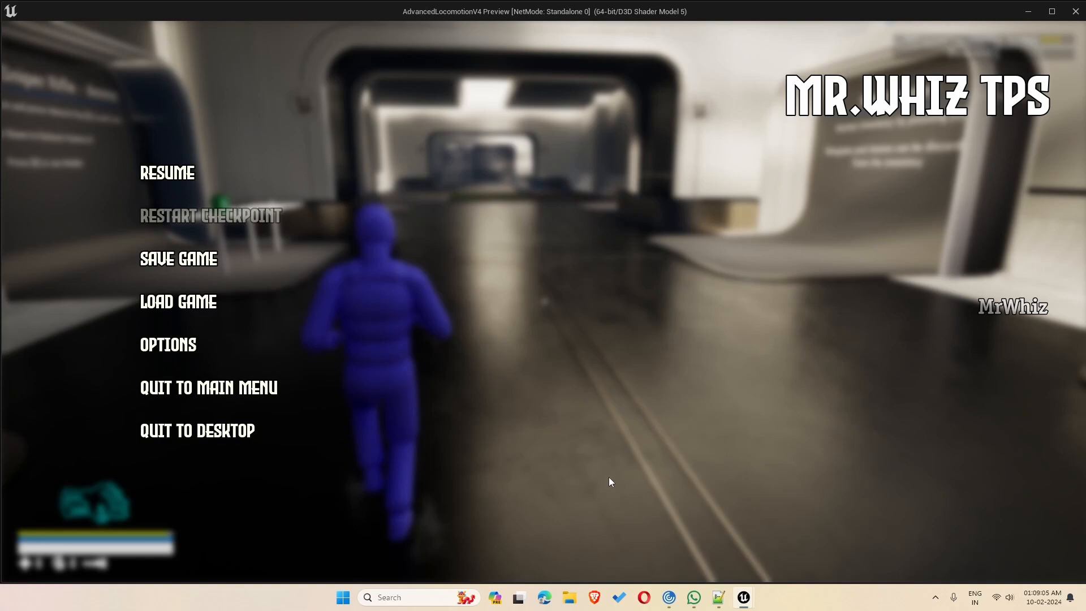
mouse_move(198, 430)
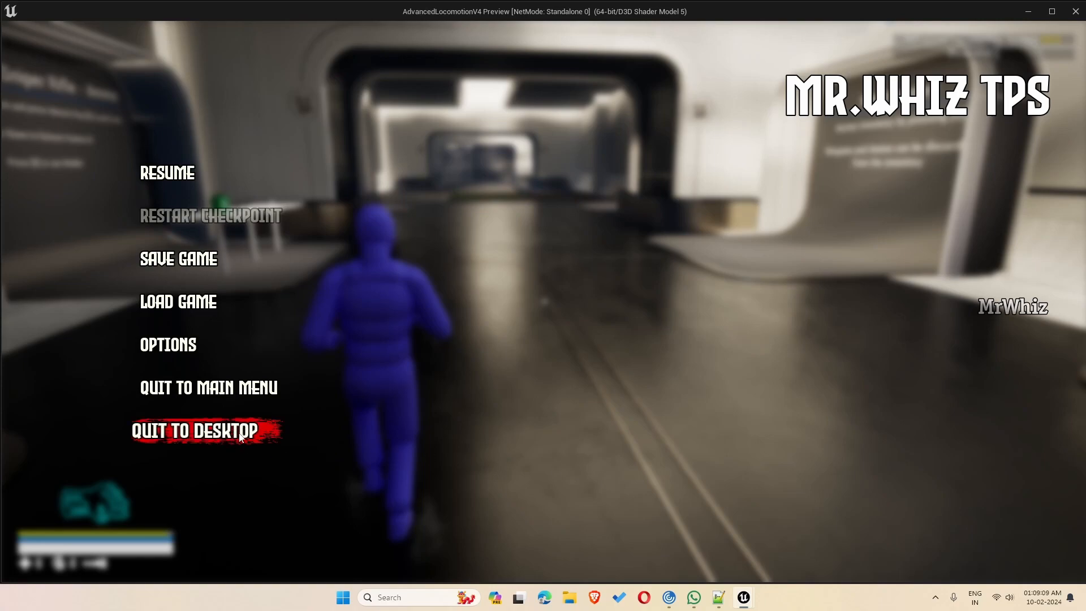
Choose Quit to Desktop and accept losing unsaved progress.
left_click(197, 430)
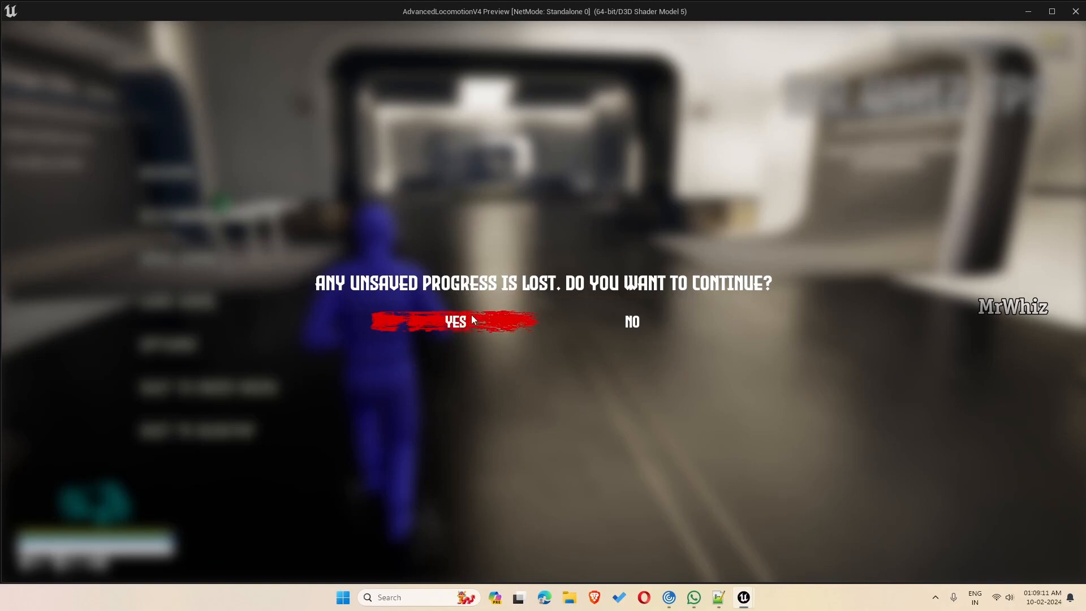
left_click(455, 322)
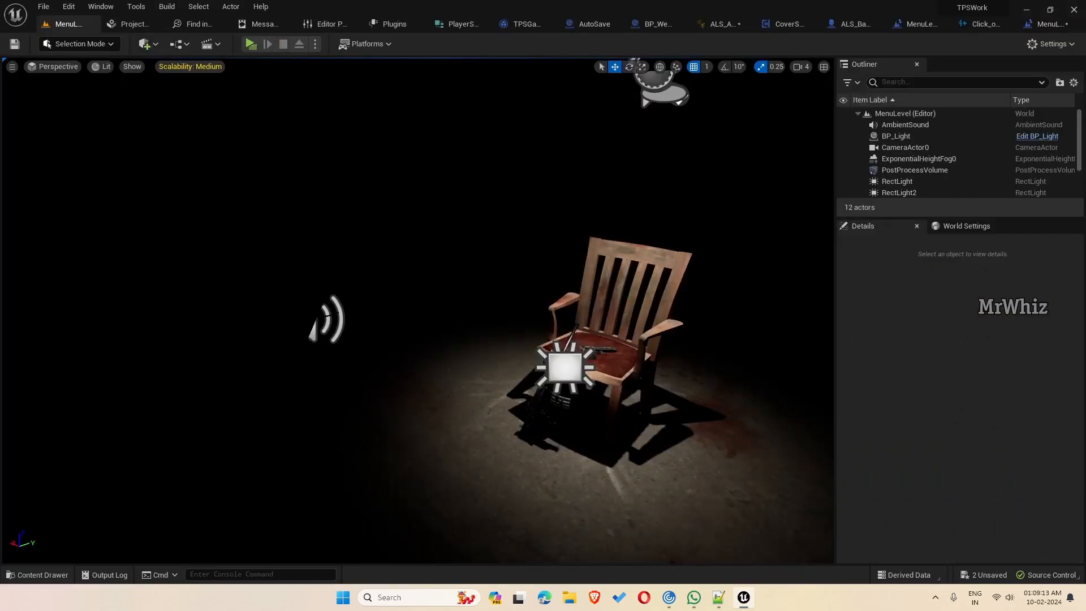